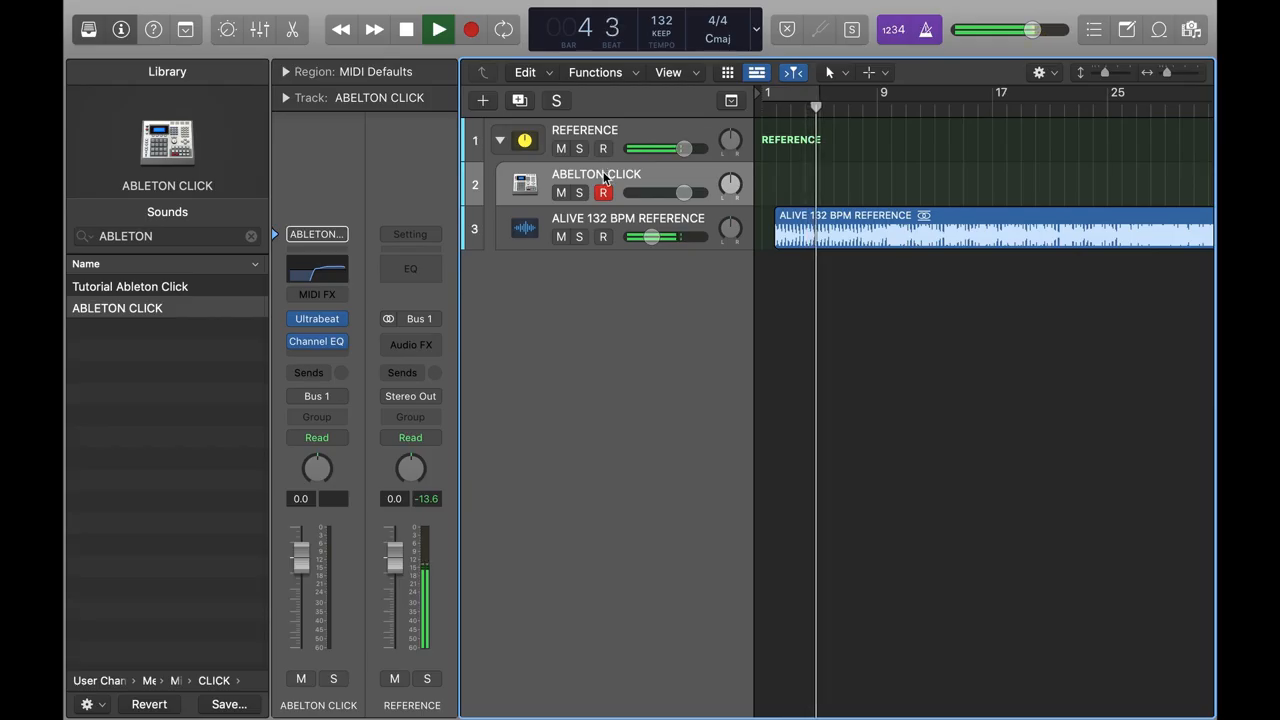
Step: Lower the ALIVE 132 BPM REFERENCE track to about -19.5 dB and add a click region
{"action": "left_click_drag", "start_coordinate": [650, 237], "coordinate": [648, 237]}
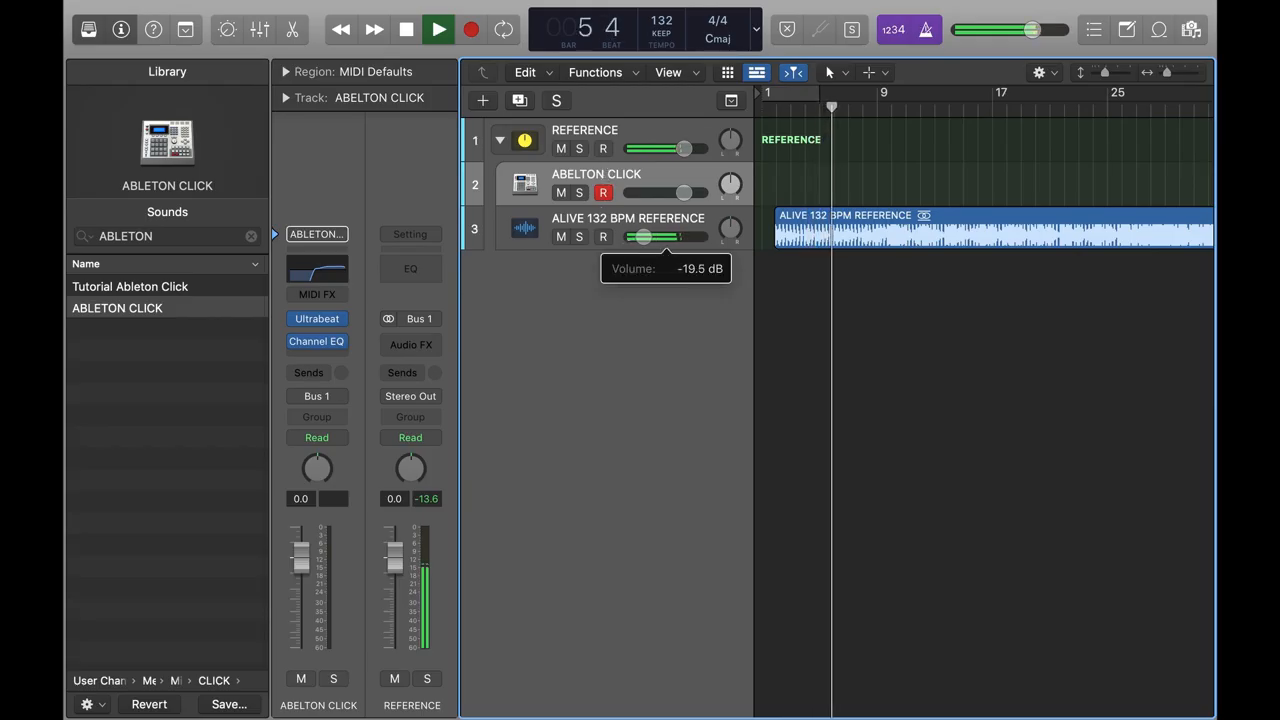
{"action": "left_click", "coordinate": [579, 192]}
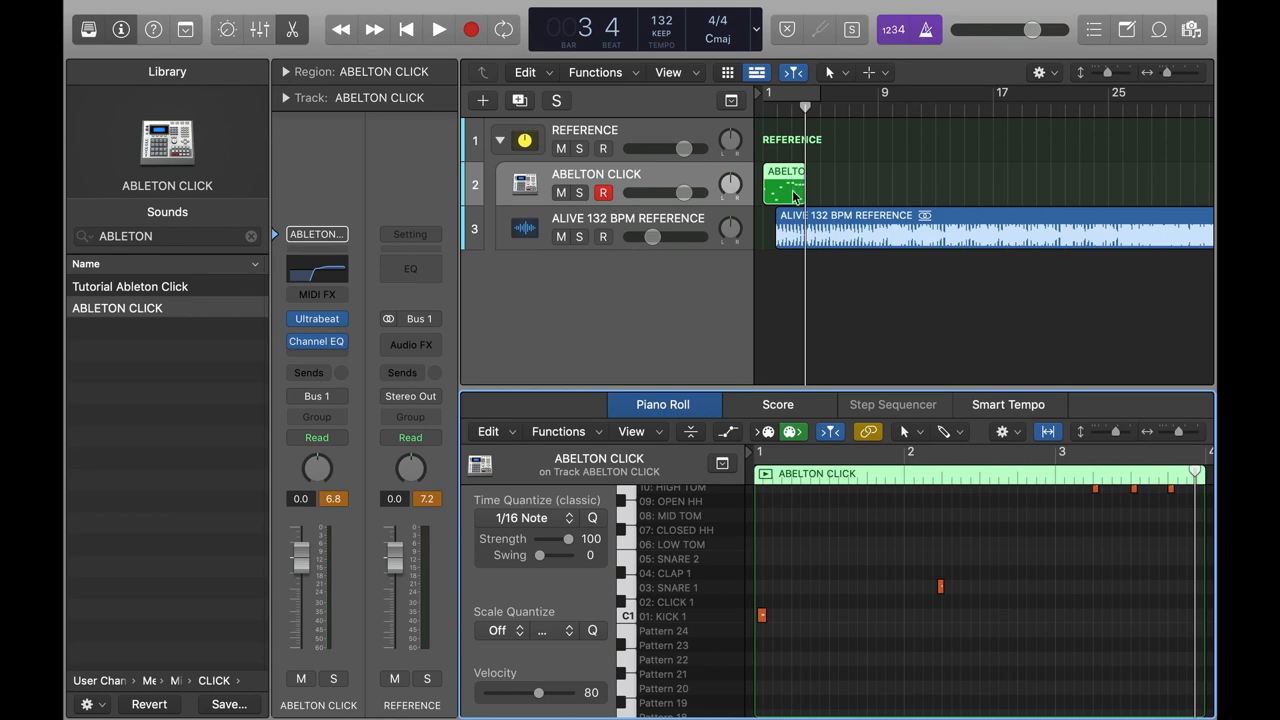
Step: Quantize the click notes to 1/8 Note and loop the click region across the whole song
{"action": "left_click", "coordinate": [869, 72]}
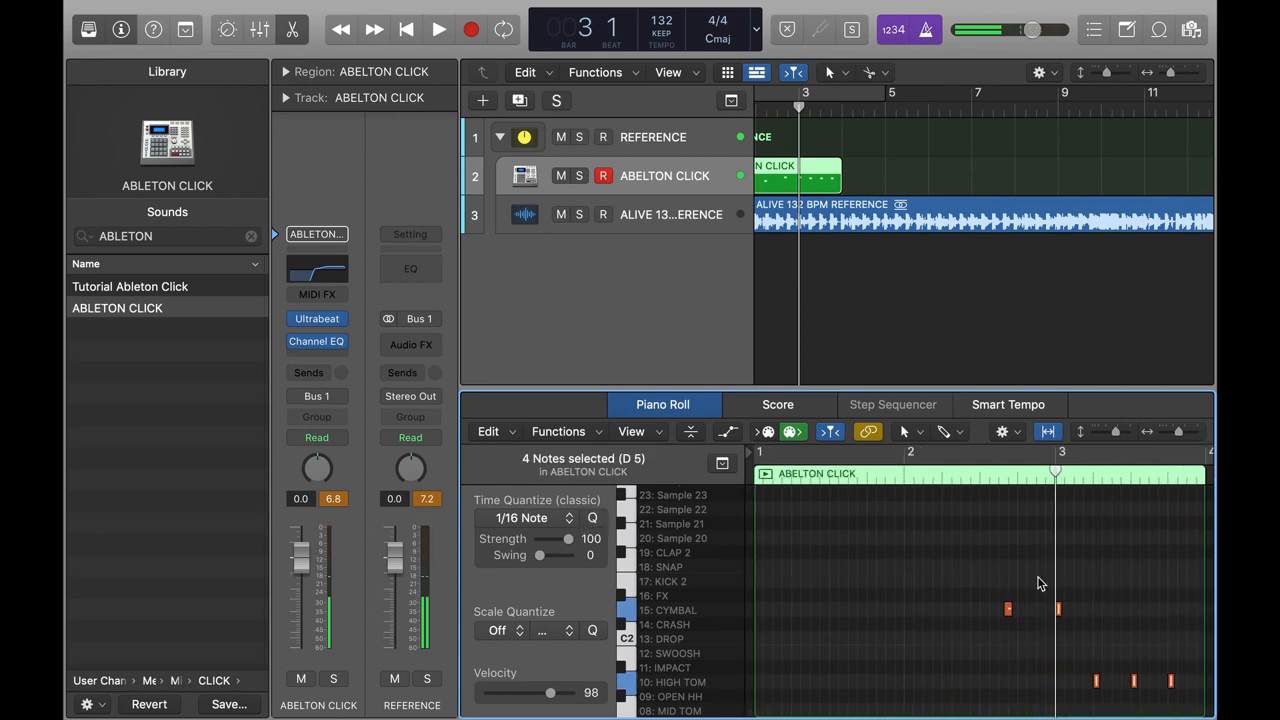
{"action": "left_click", "coordinate": [540, 517]}
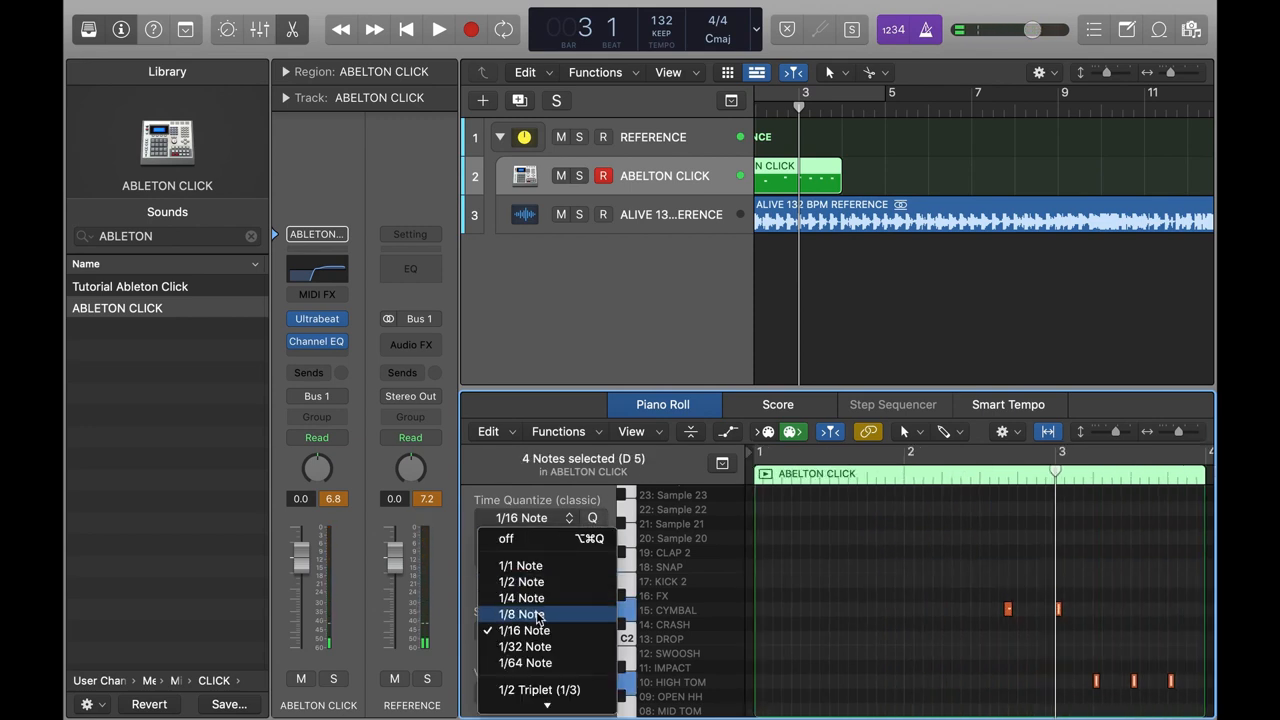
{"action": "left_click", "coordinate": [521, 614]}
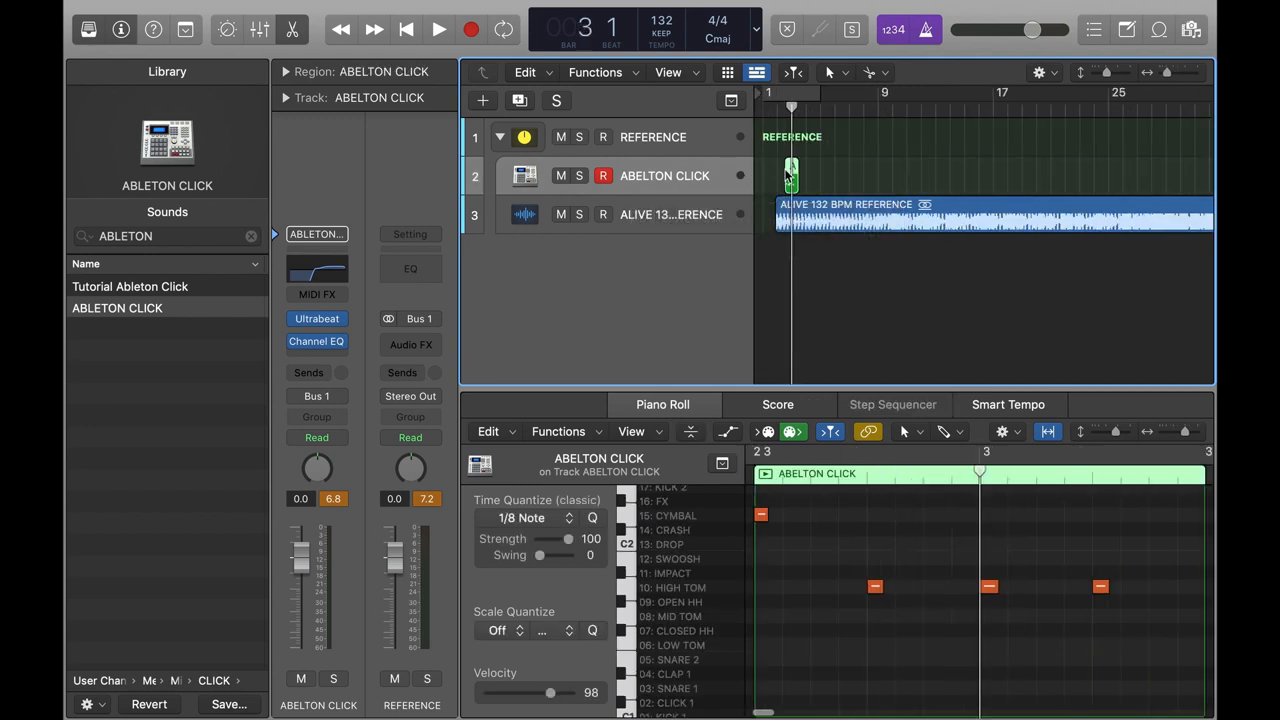
{"action": "left_click_drag", "start_coordinate": [792, 167], "coordinate": [782, 167]}
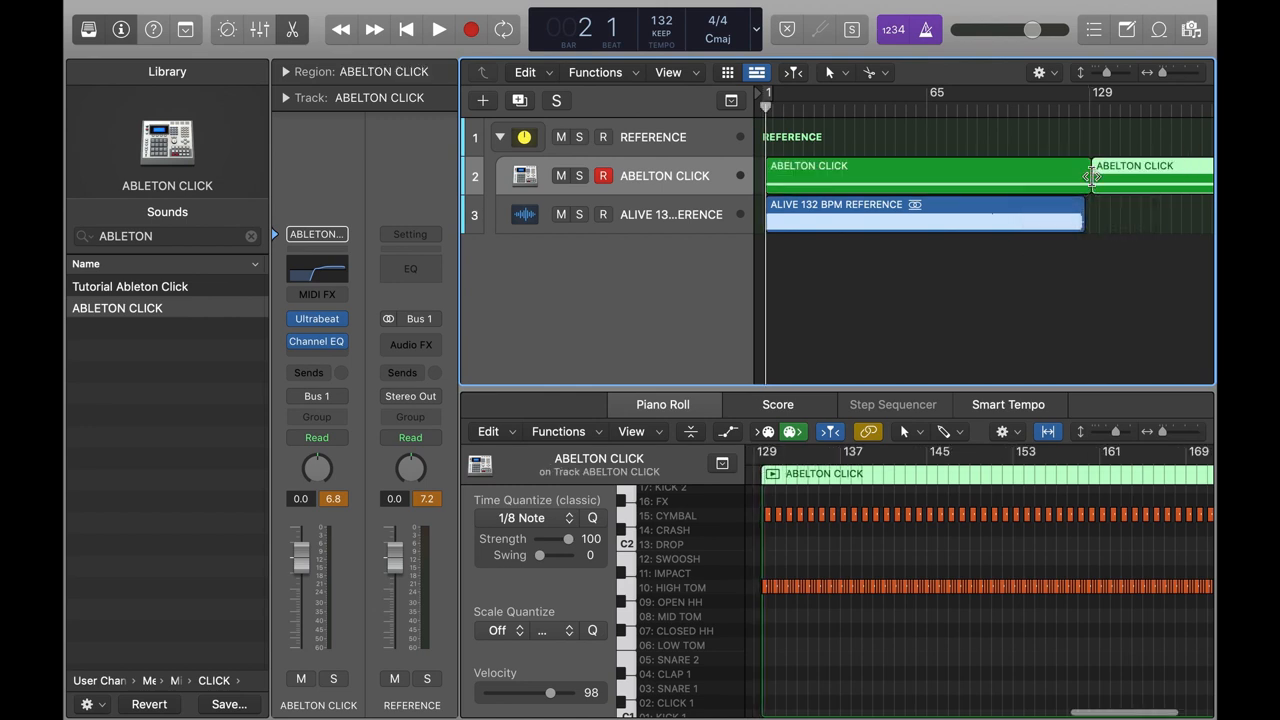
{"action": "left_click", "coordinate": [438, 29]}
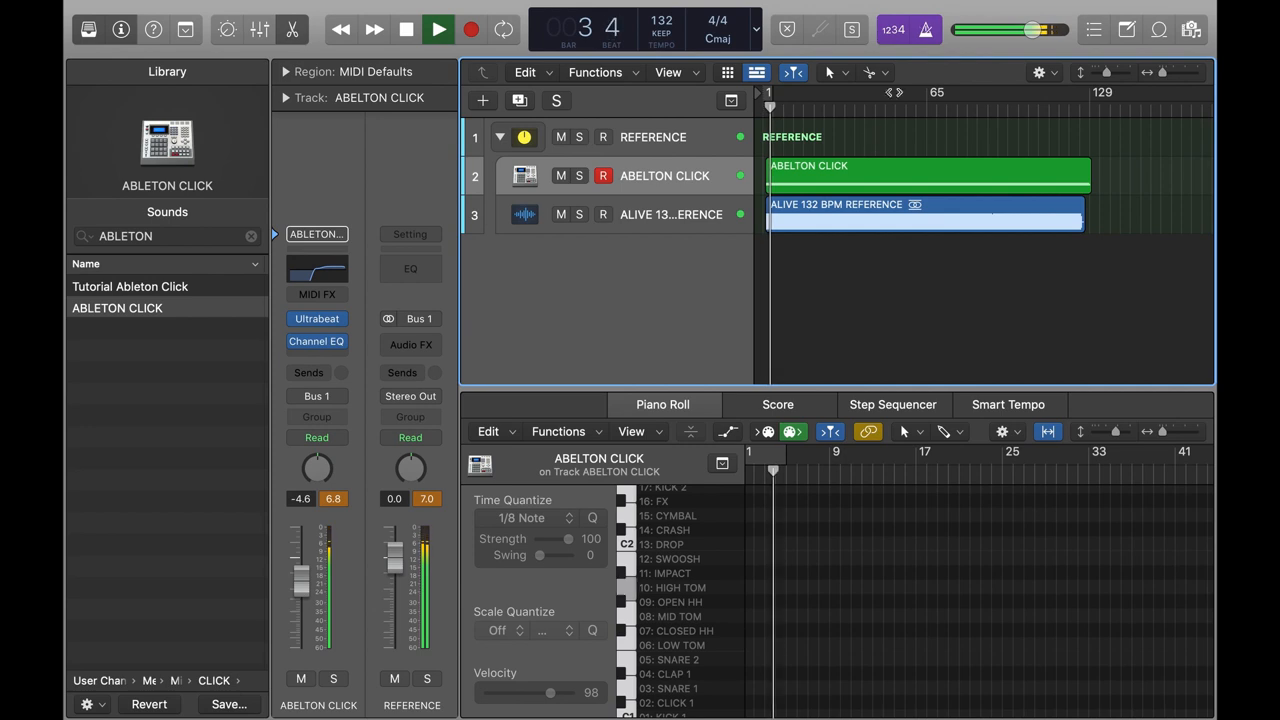
Step: Stop playback, add an instrument track named MD CUE GENERATOR, and start loading Ultrabeat
{"action": "left_click", "coordinate": [406, 29]}
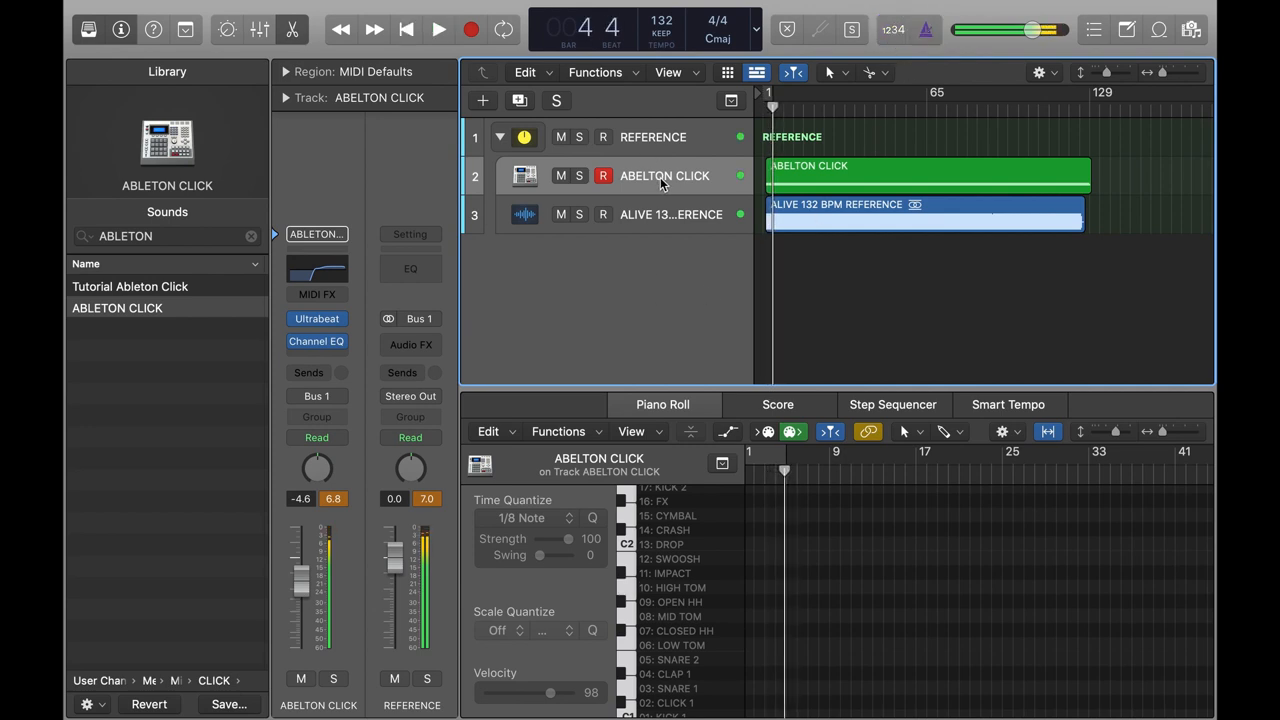
{"action": "left_click", "coordinate": [438, 29]}
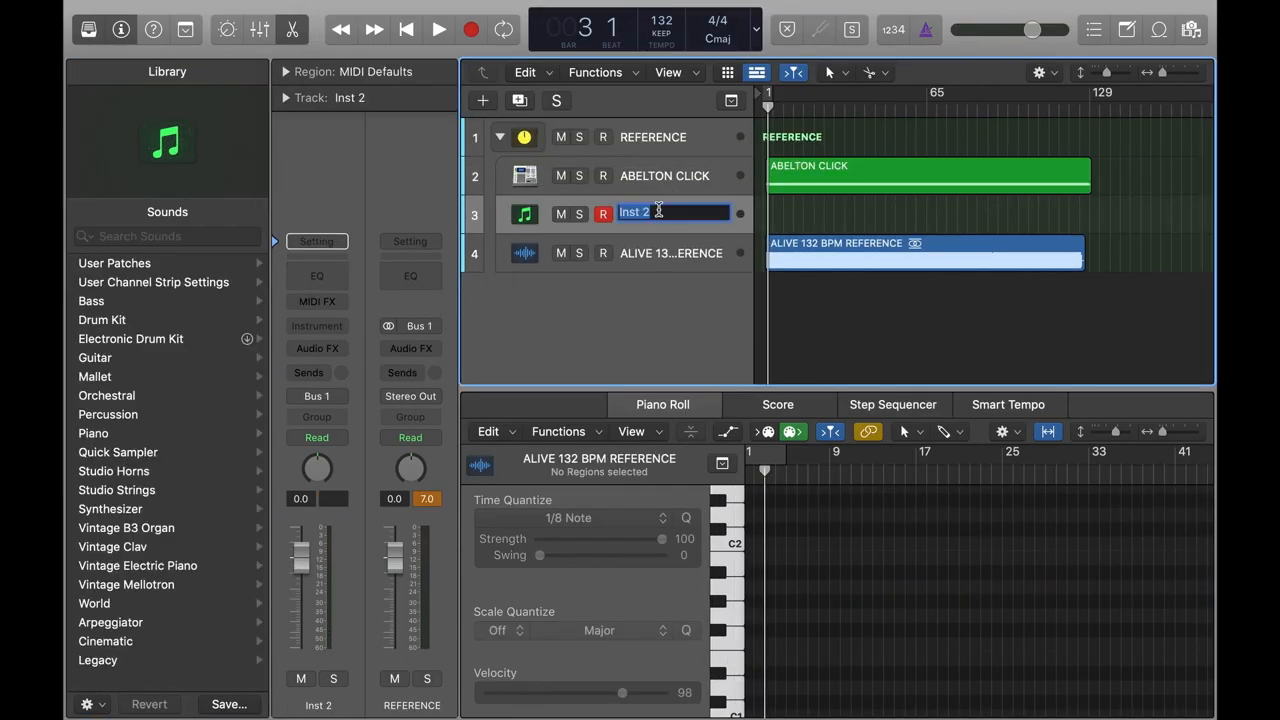
{"action": "type", "text": "MD CUE GENERAT"}
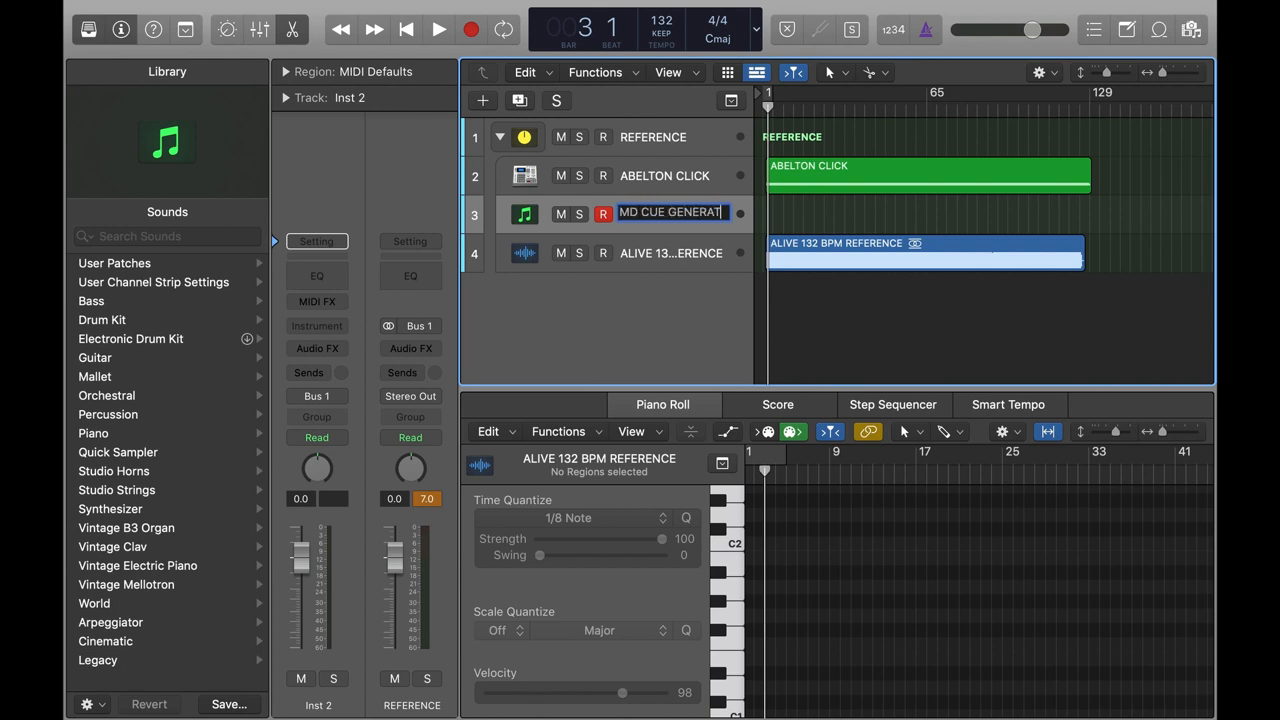
{"action": "key", "text": "Return"}
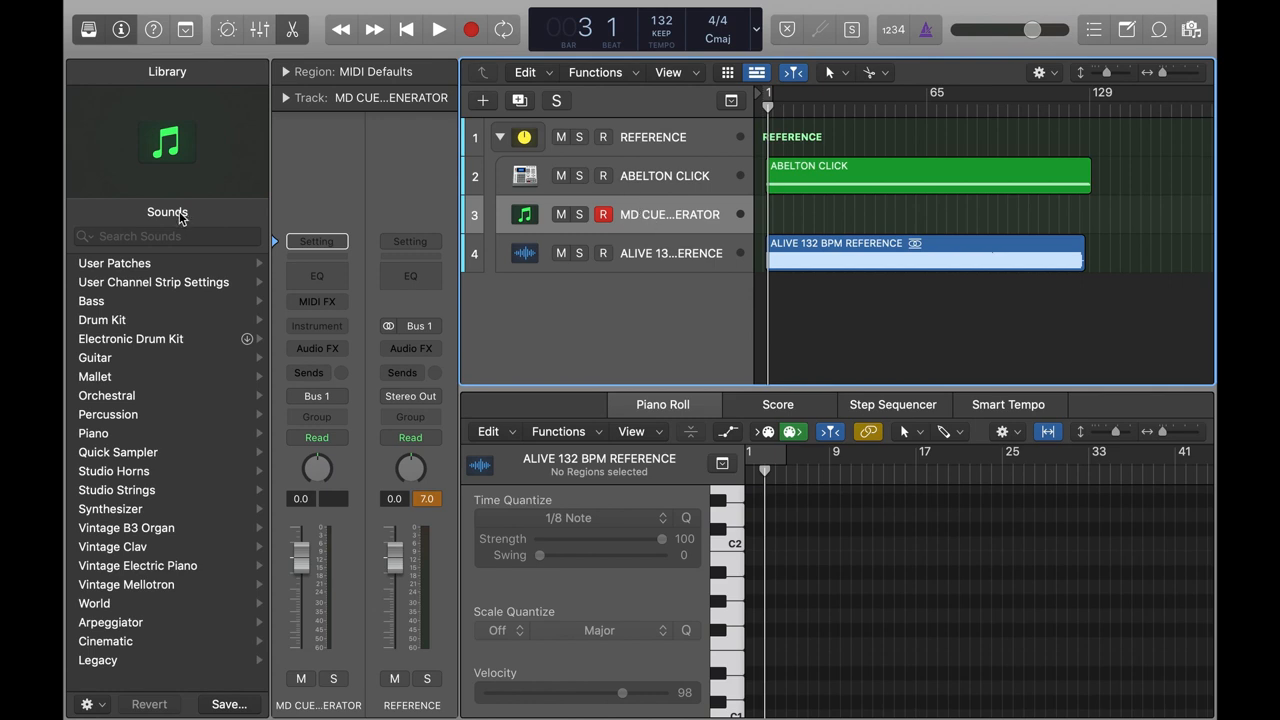
{"action": "left_click", "coordinate": [316, 325]}
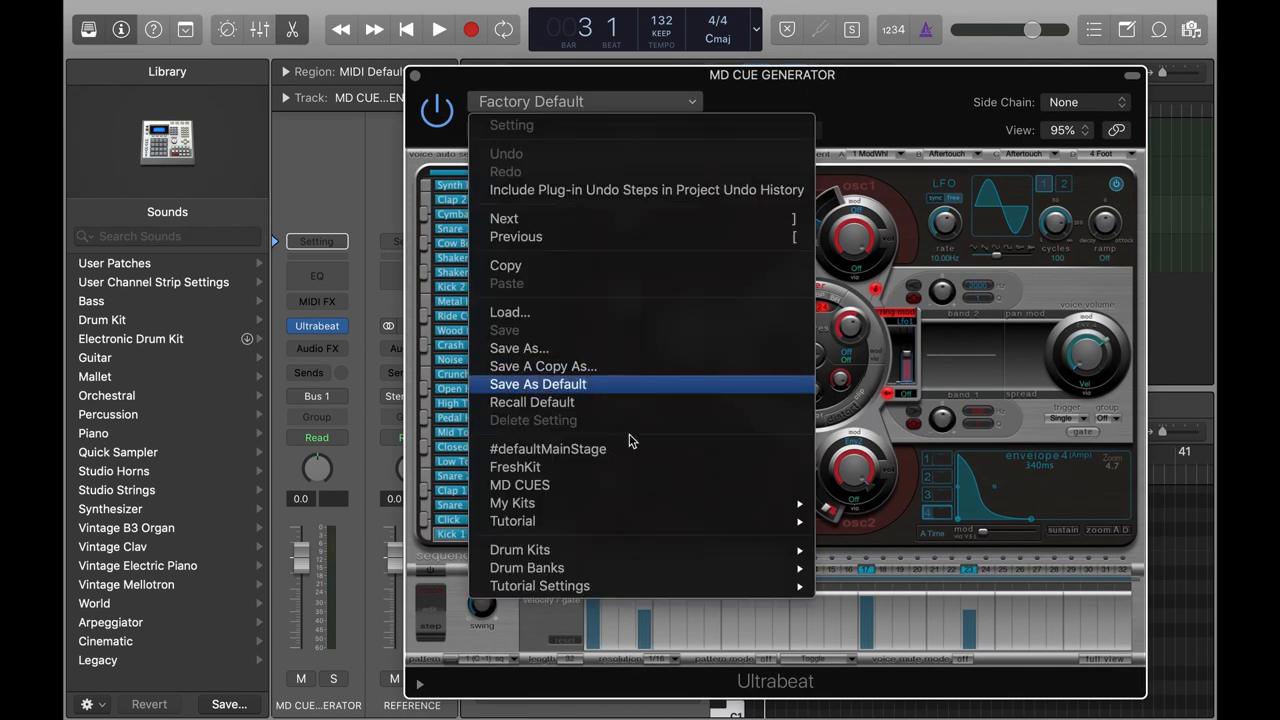
{"action": "mouse_move", "coordinate": [527, 567]}
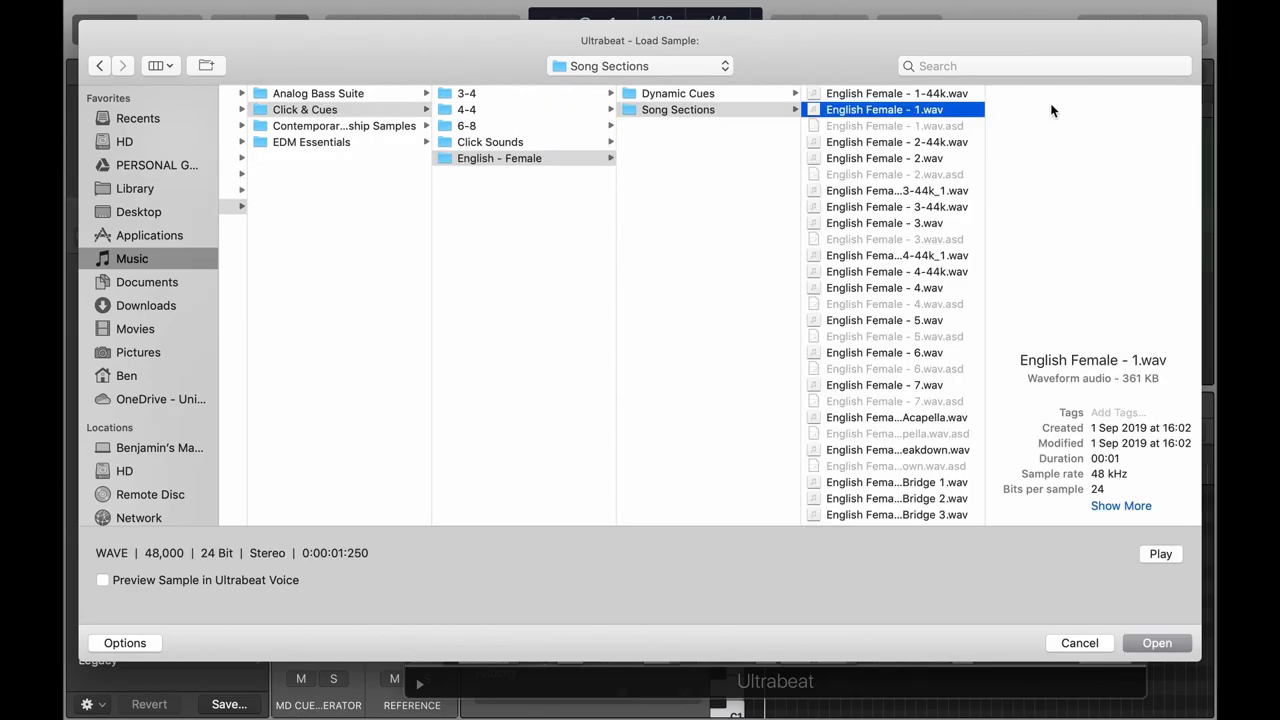
Step: Load the English Female - 1, 2 and 3.wav count cues into successive Ultrabeat voices
{"action": "left_click", "coordinate": [1157, 642]}
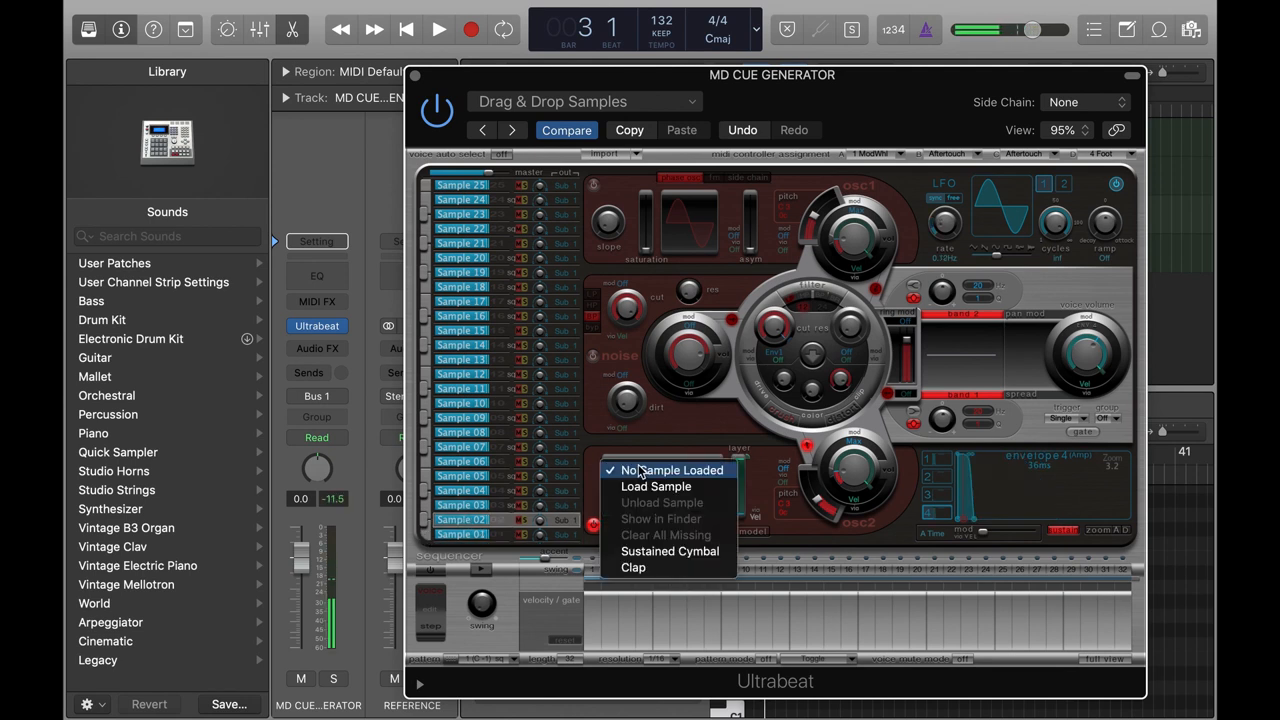
{"action": "left_click", "coordinate": [656, 486]}
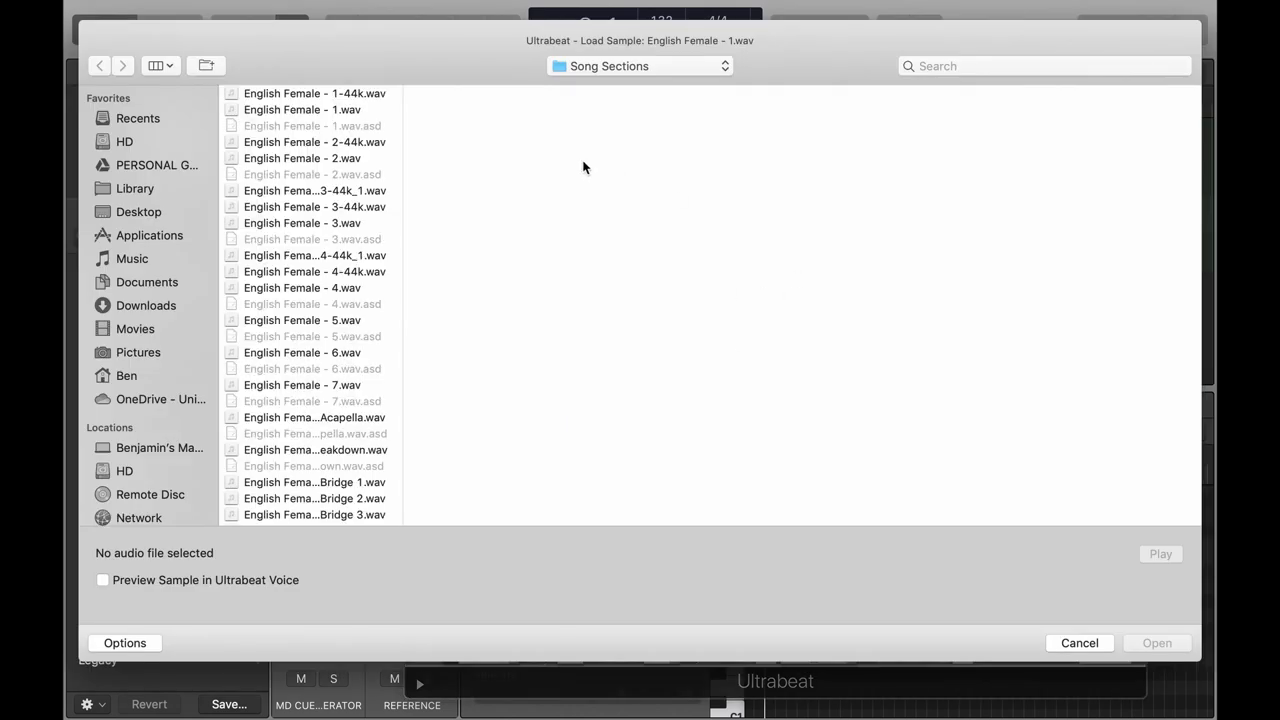
{"action": "left_click", "coordinate": [302, 158]}
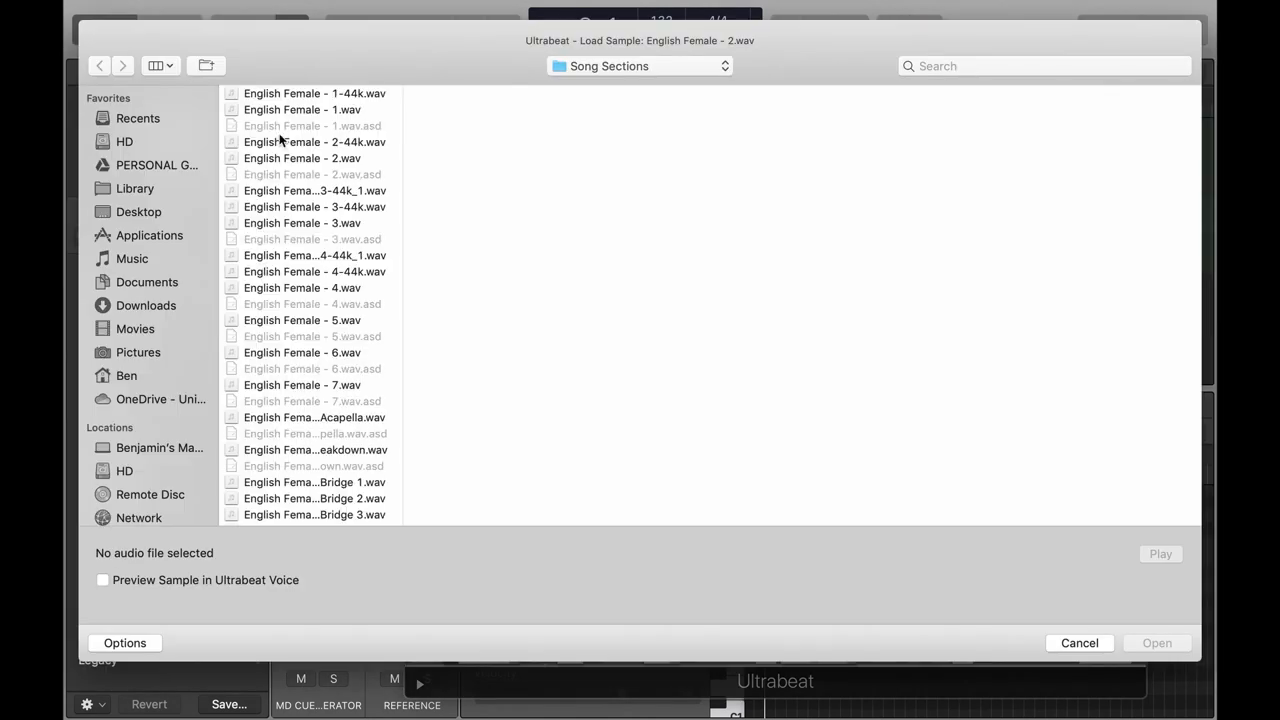
{"action": "left_click", "coordinate": [1079, 642]}
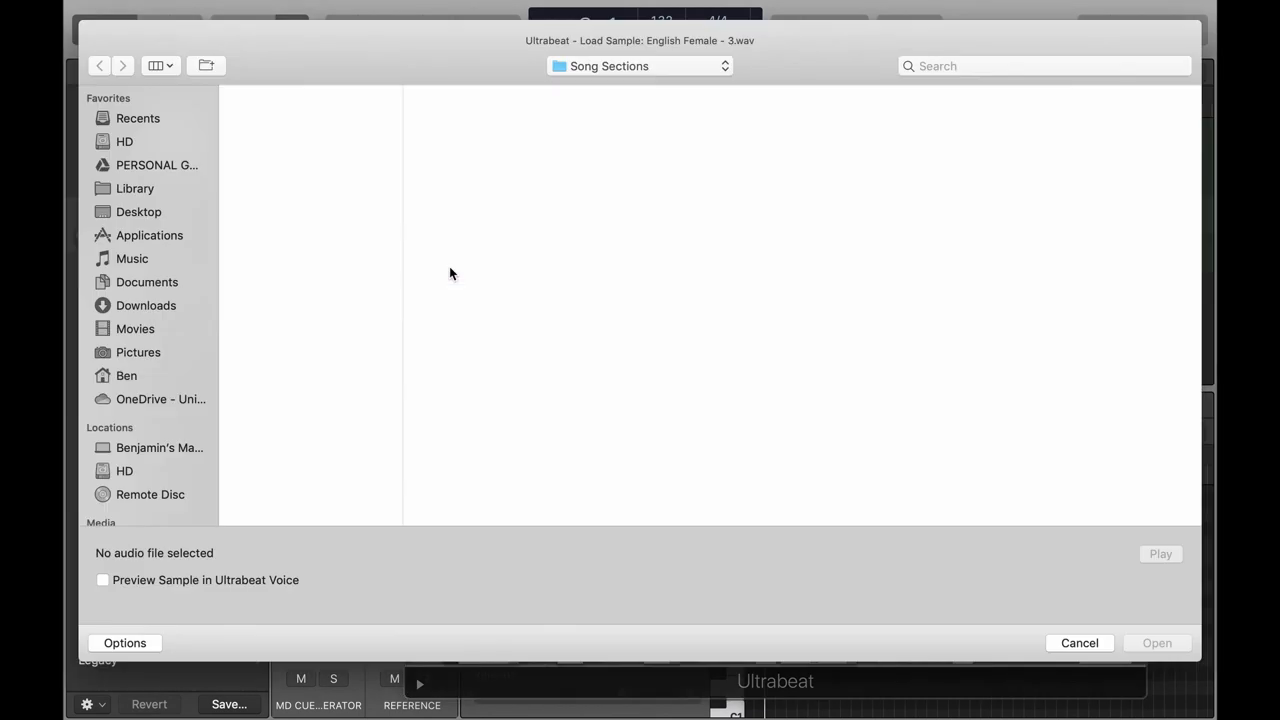
{"action": "left_click", "coordinate": [1079, 643]}
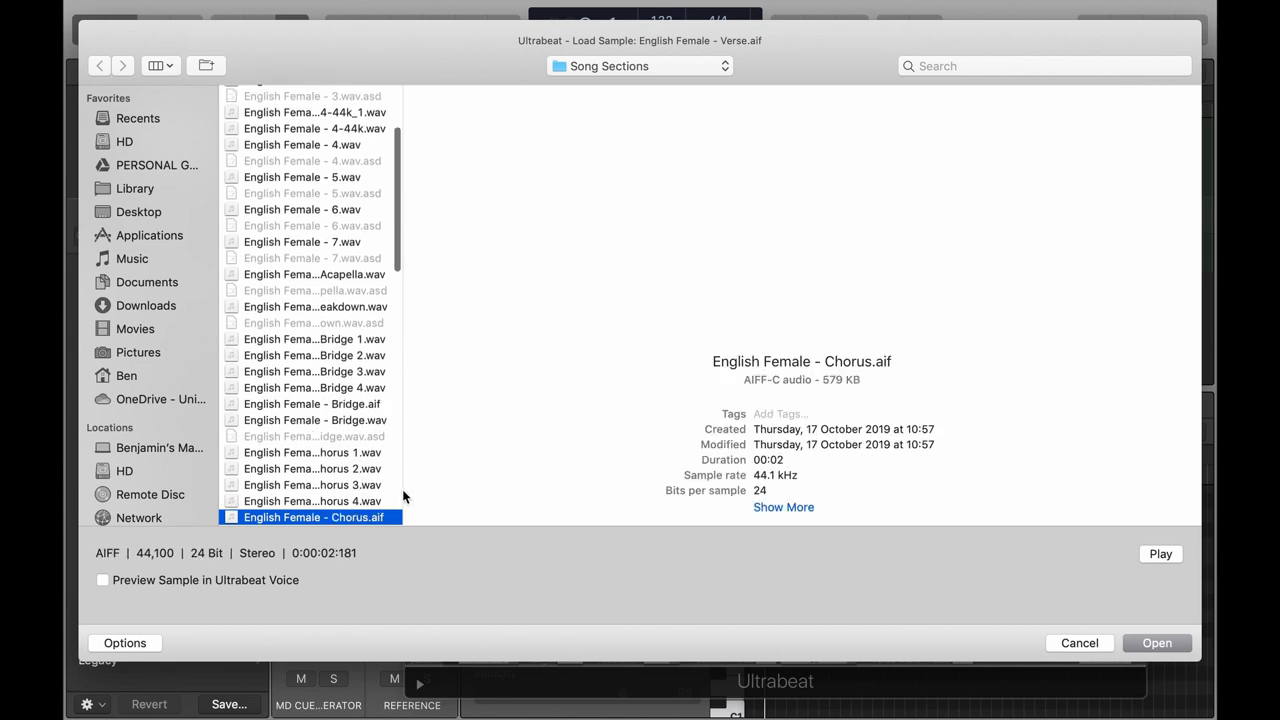
Step: Load the English Female Verse and Chorus cues into voices and pick the next section cue
{"action": "left_click", "coordinate": [312, 485]}
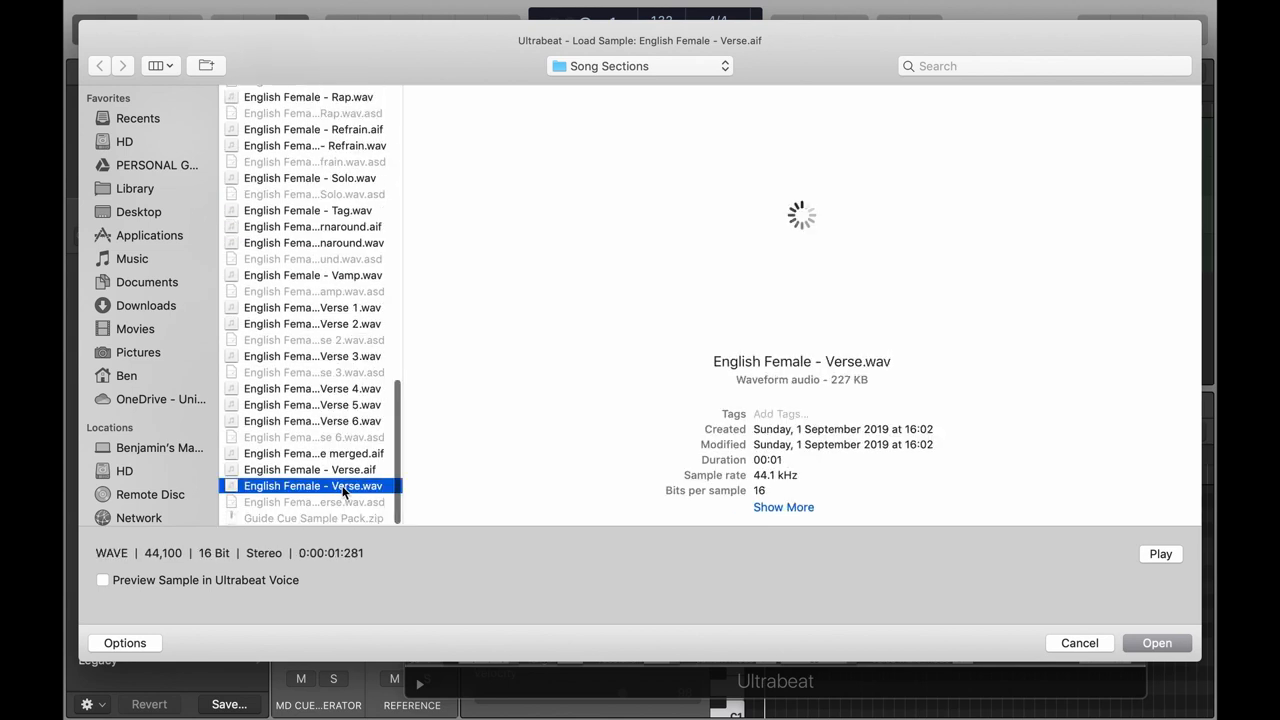
{"action": "left_click", "coordinate": [1156, 642]}
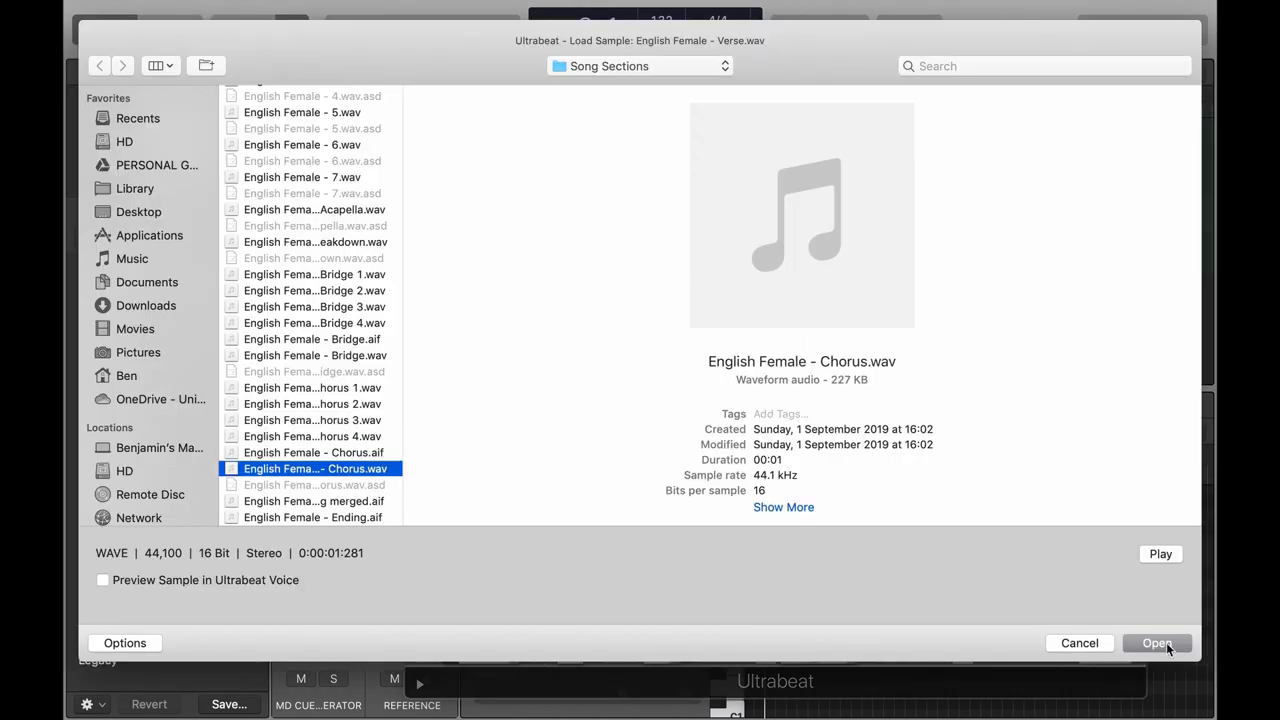
{"action": "left_click", "coordinate": [1157, 643]}
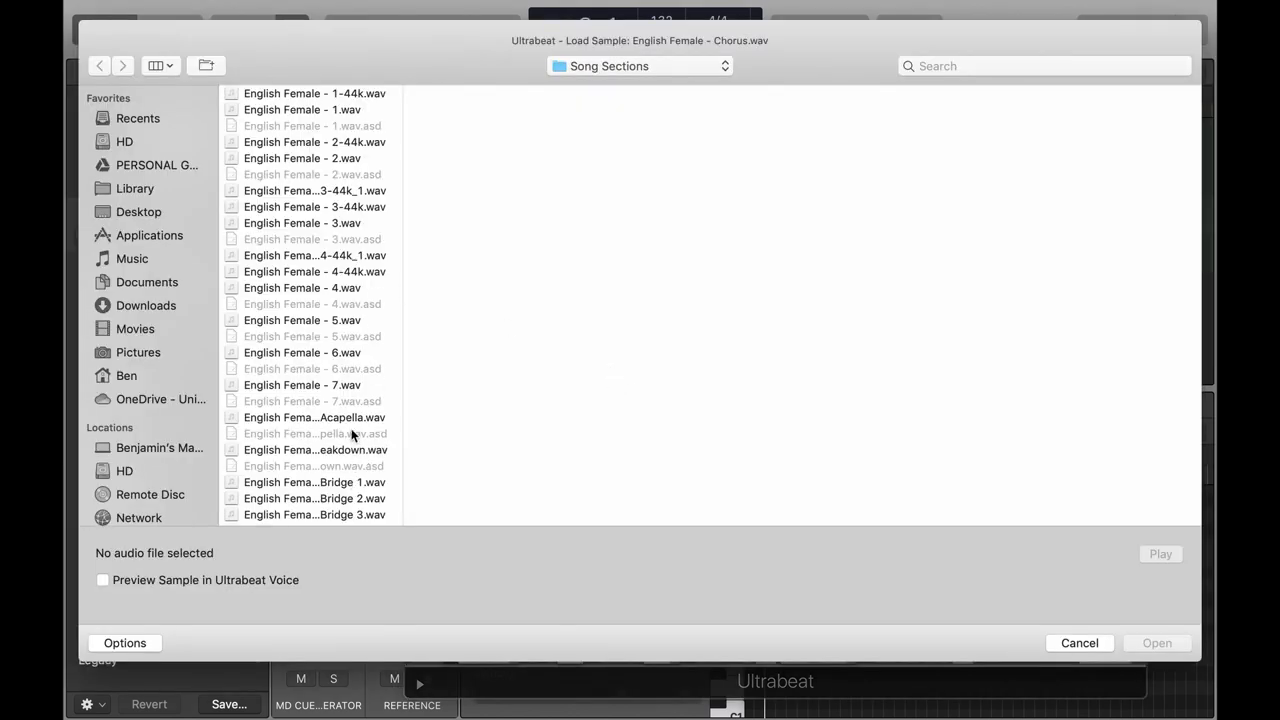
{"action": "left_click", "coordinate": [1079, 643]}
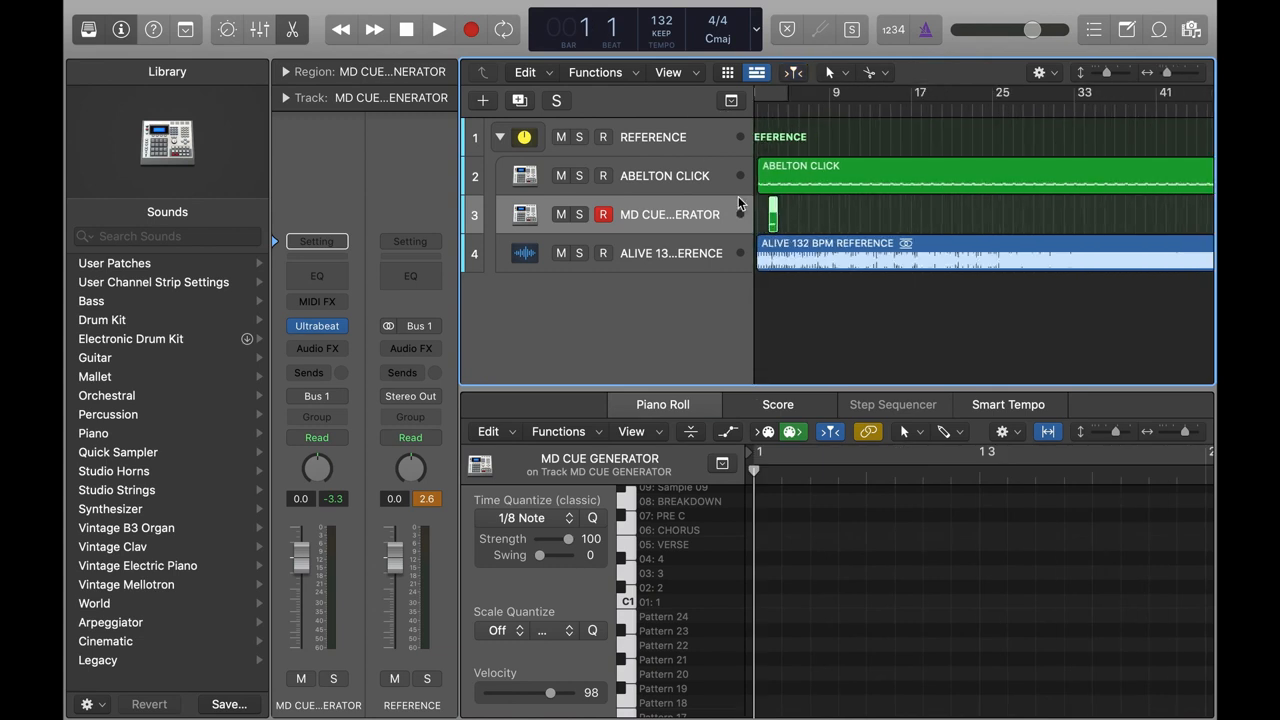
Step: Move the MD CUE GENERATOR region to bar 1 and check its count-in notes
{"action": "left_click_drag", "start_coordinate": [775, 213], "coordinate": [785, 213]}
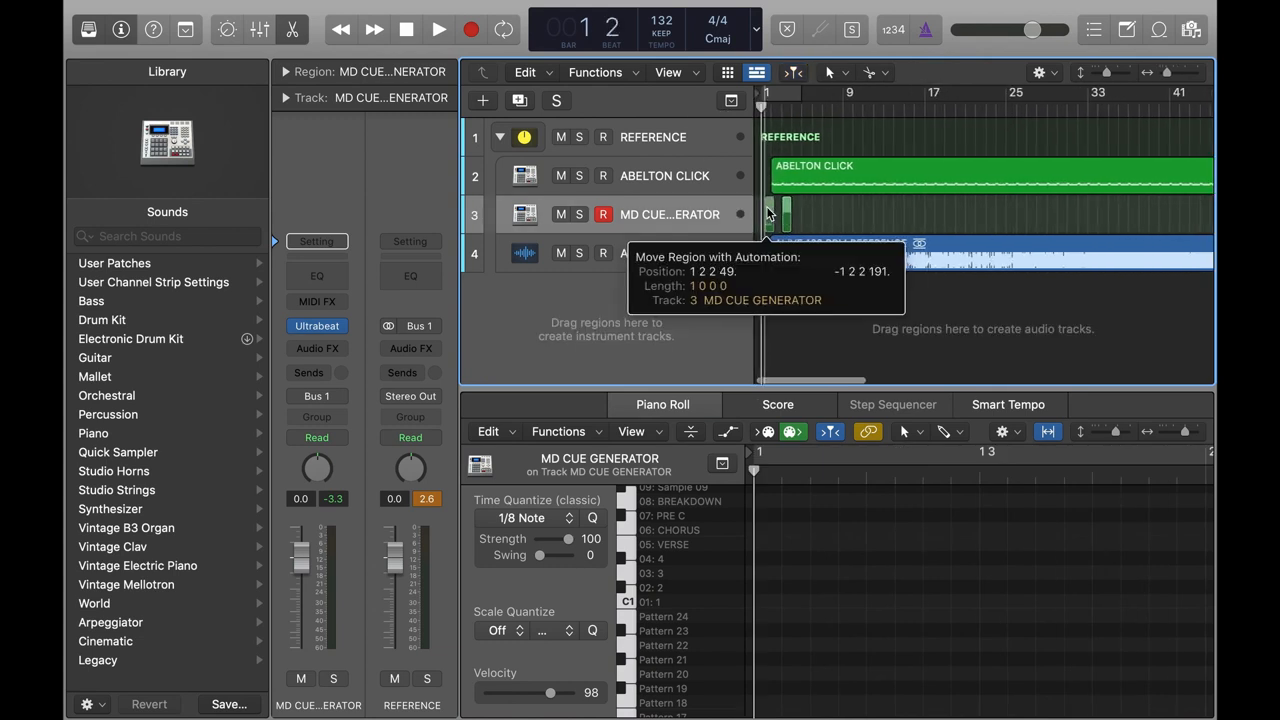
{"action": "left_click", "coordinate": [438, 29]}
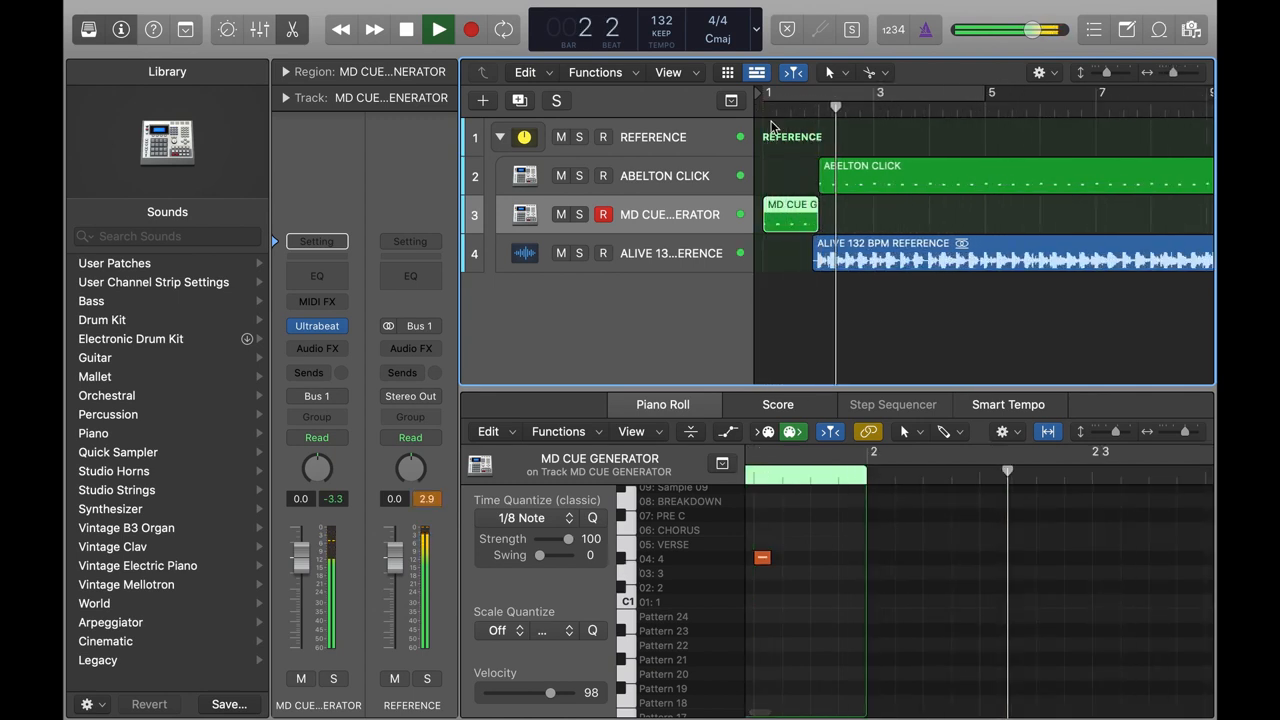
{"action": "left_click", "coordinate": [406, 29]}
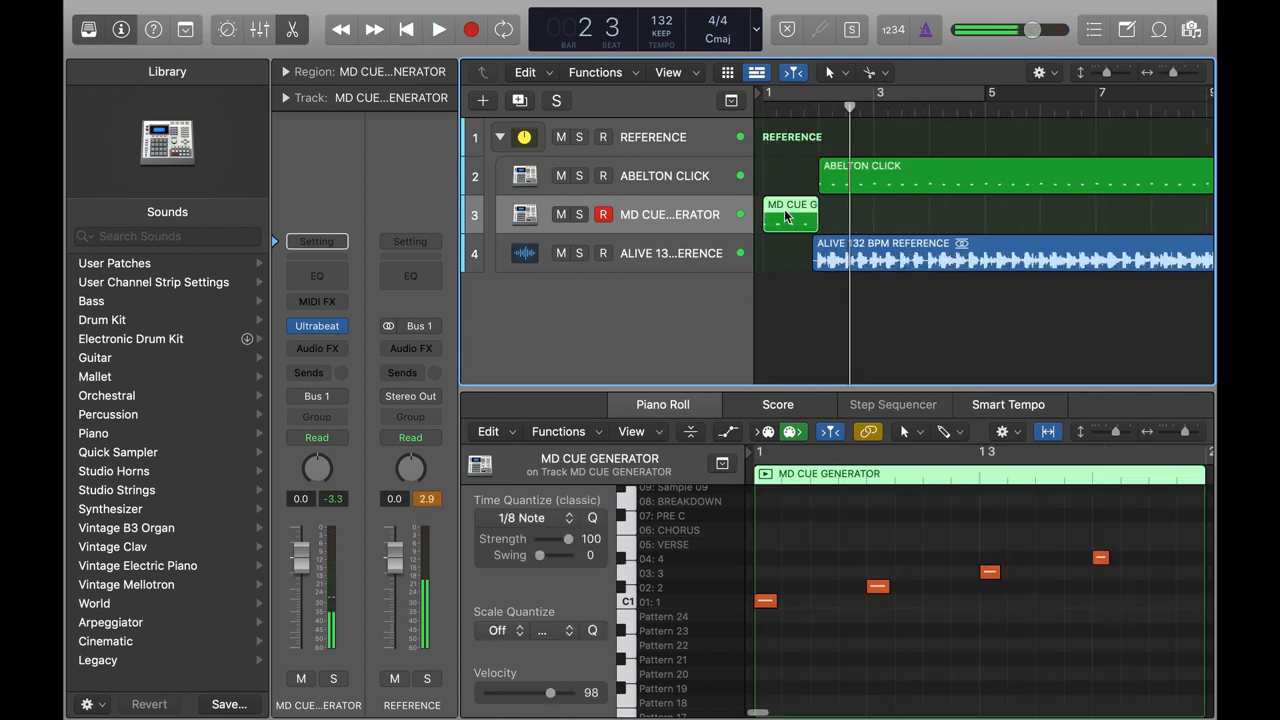
{"action": "left_click", "coordinate": [662, 404]}
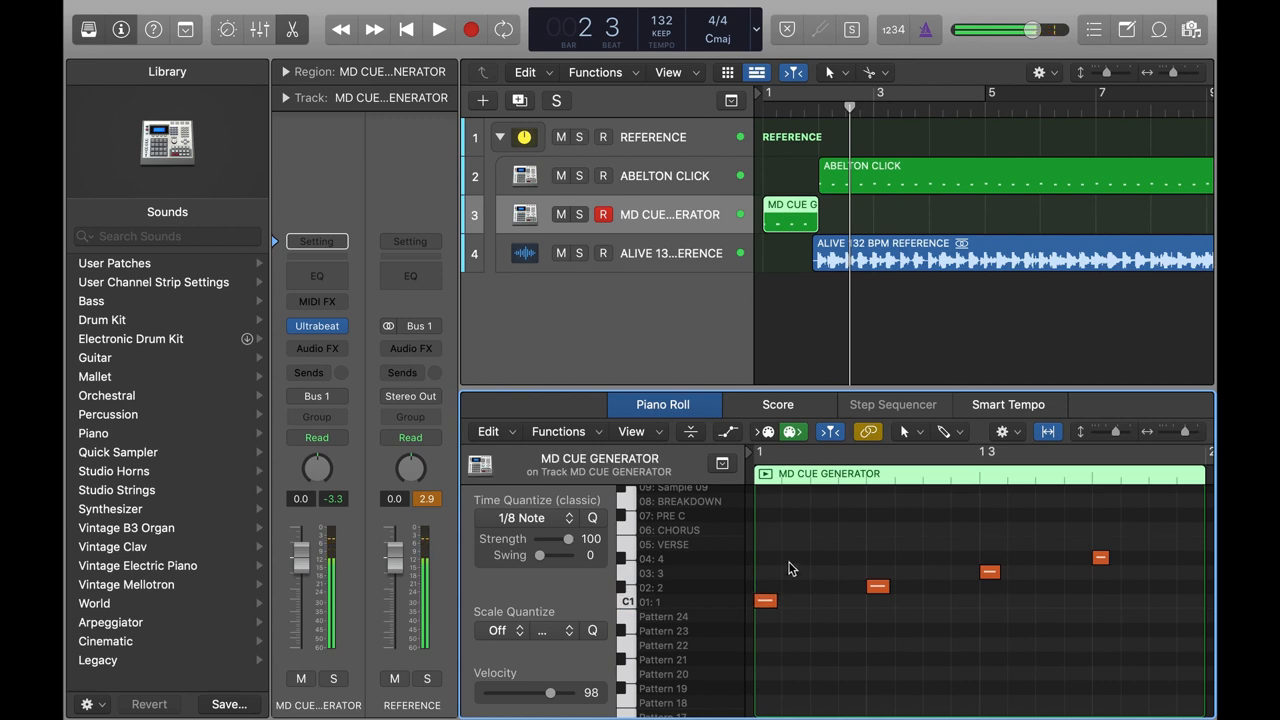
{"action": "left_click", "coordinate": [438, 29]}
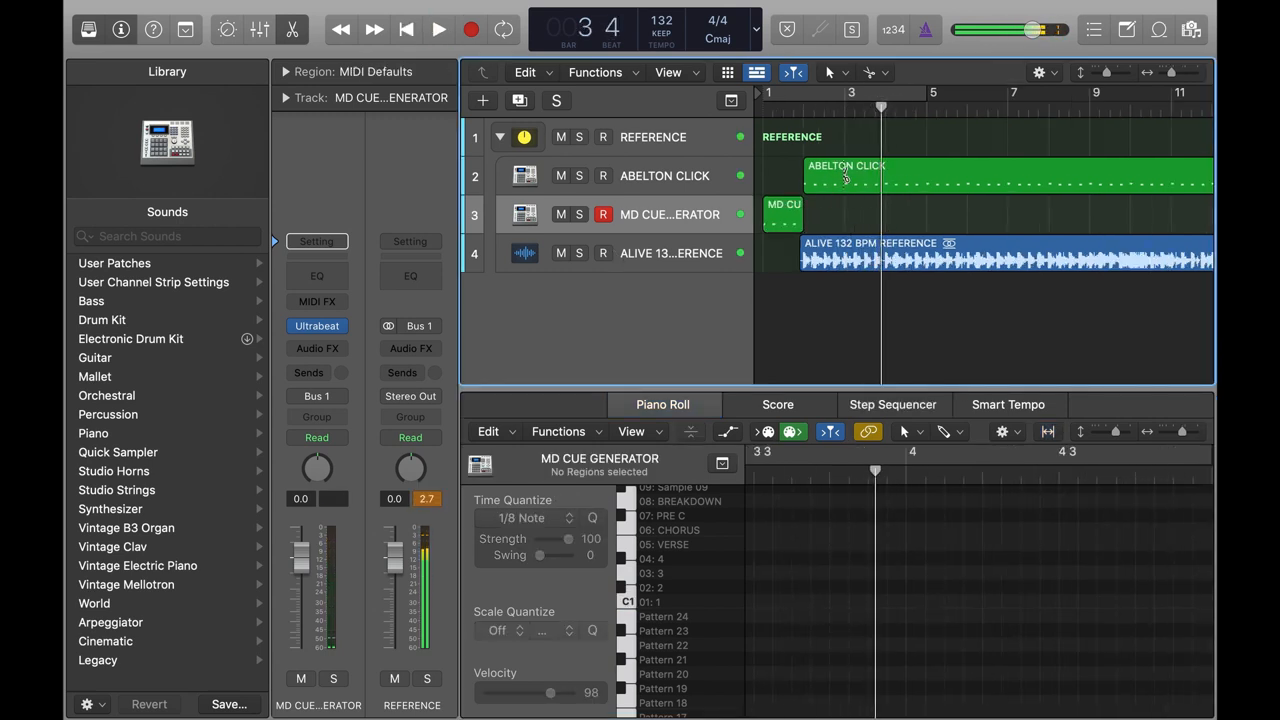
Step: Select the ABELTON CLICK track and play the intro to hear the 1-2-3-4 count-in
{"action": "left_click", "coordinate": [665, 175]}
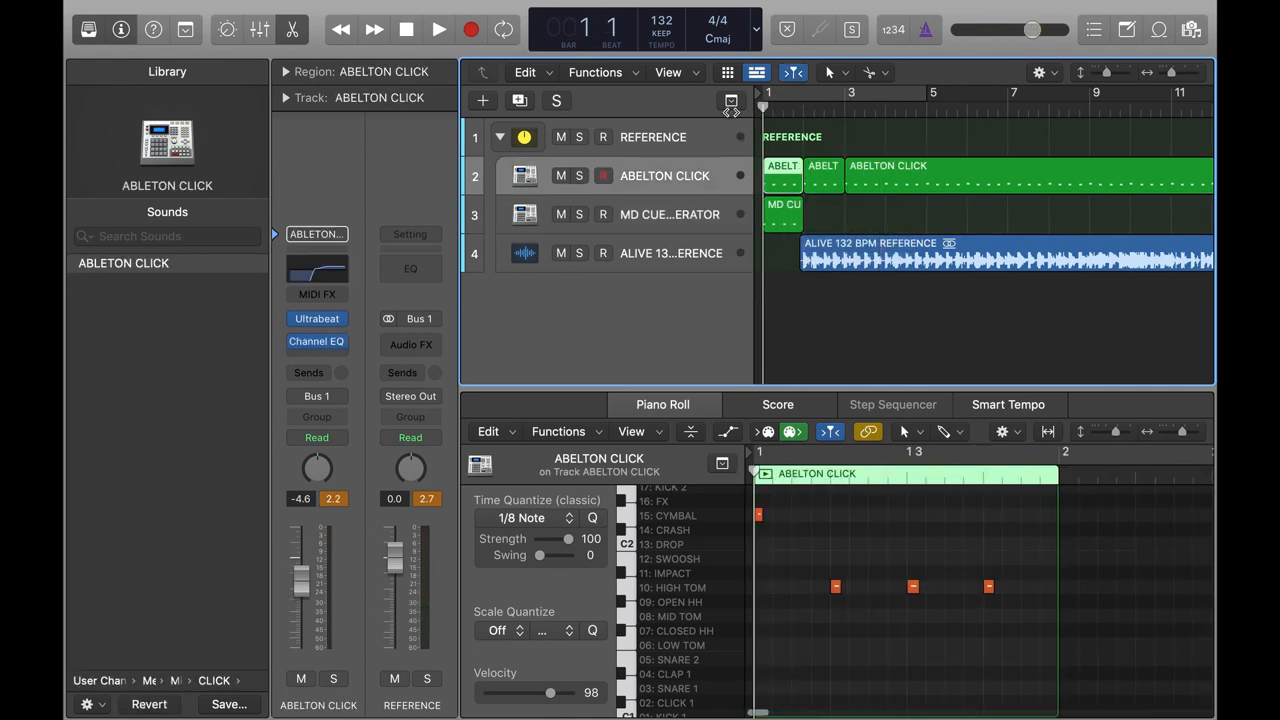
{"action": "left_click", "coordinate": [438, 29]}
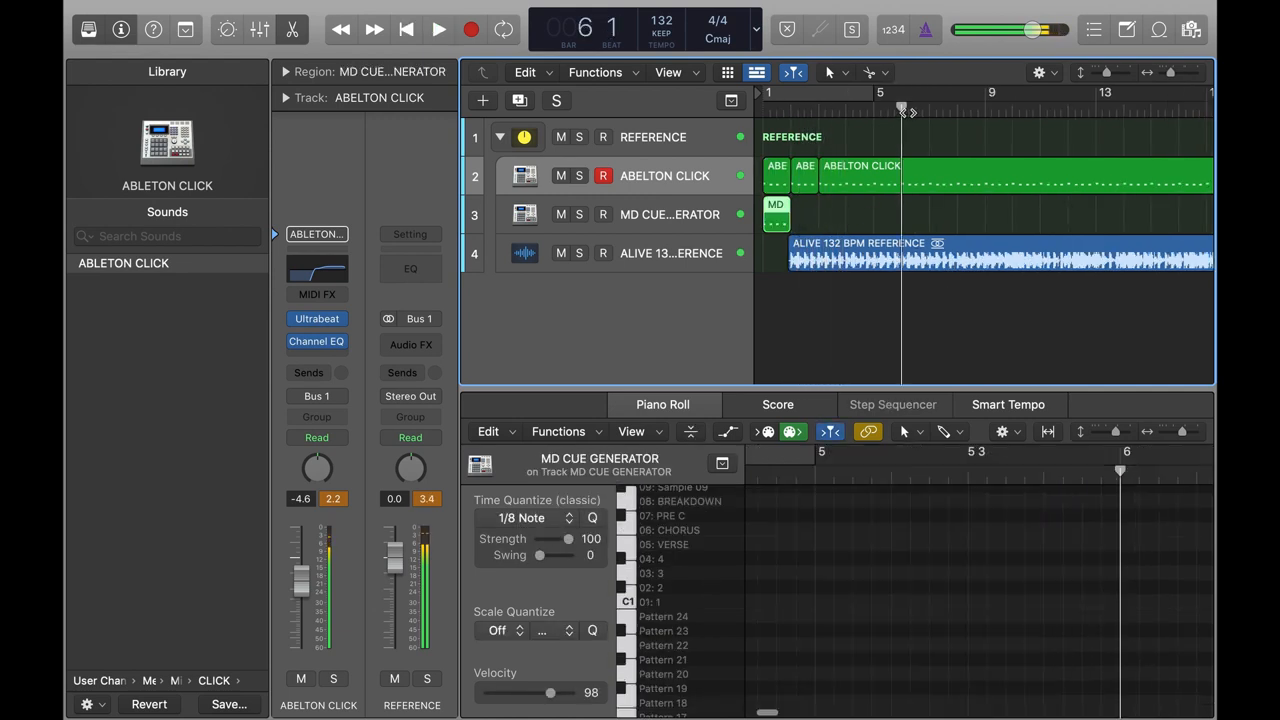
{"action": "left_click", "coordinate": [438, 28]}
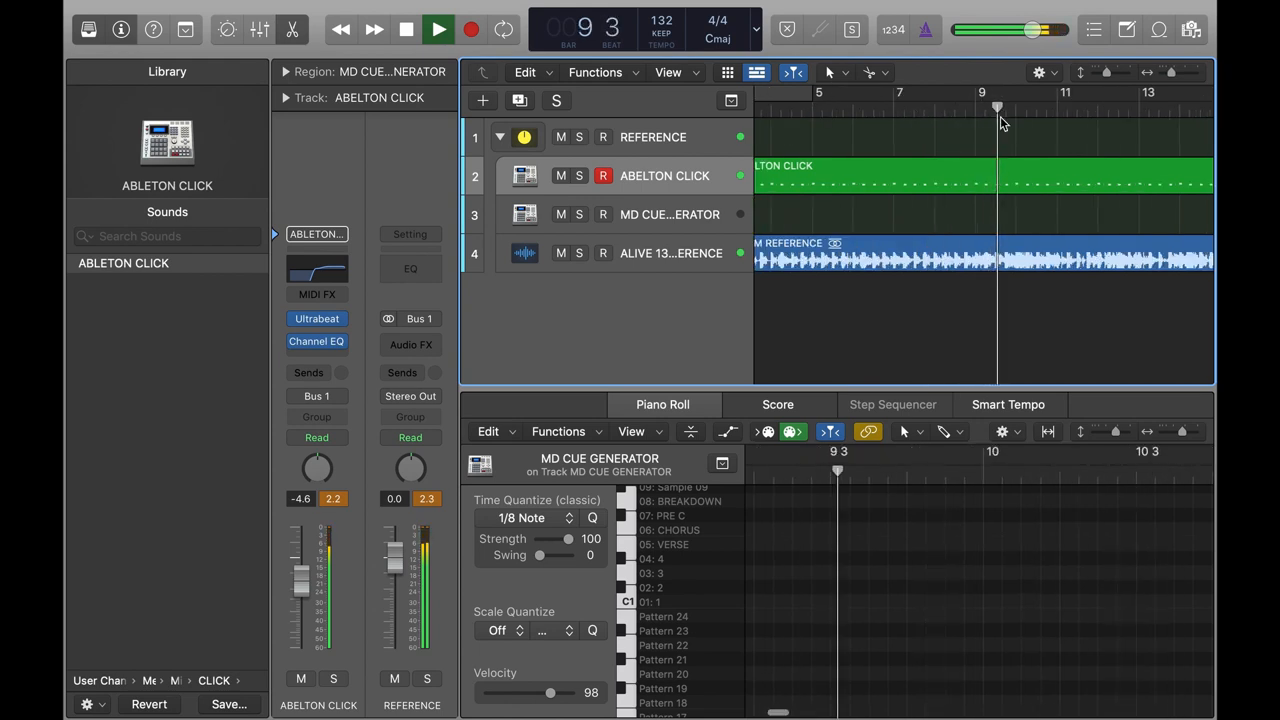
Step: Paste a cue region at bar 9 with its first note changed to VERSE
{"action": "left_click", "coordinate": [438, 29]}
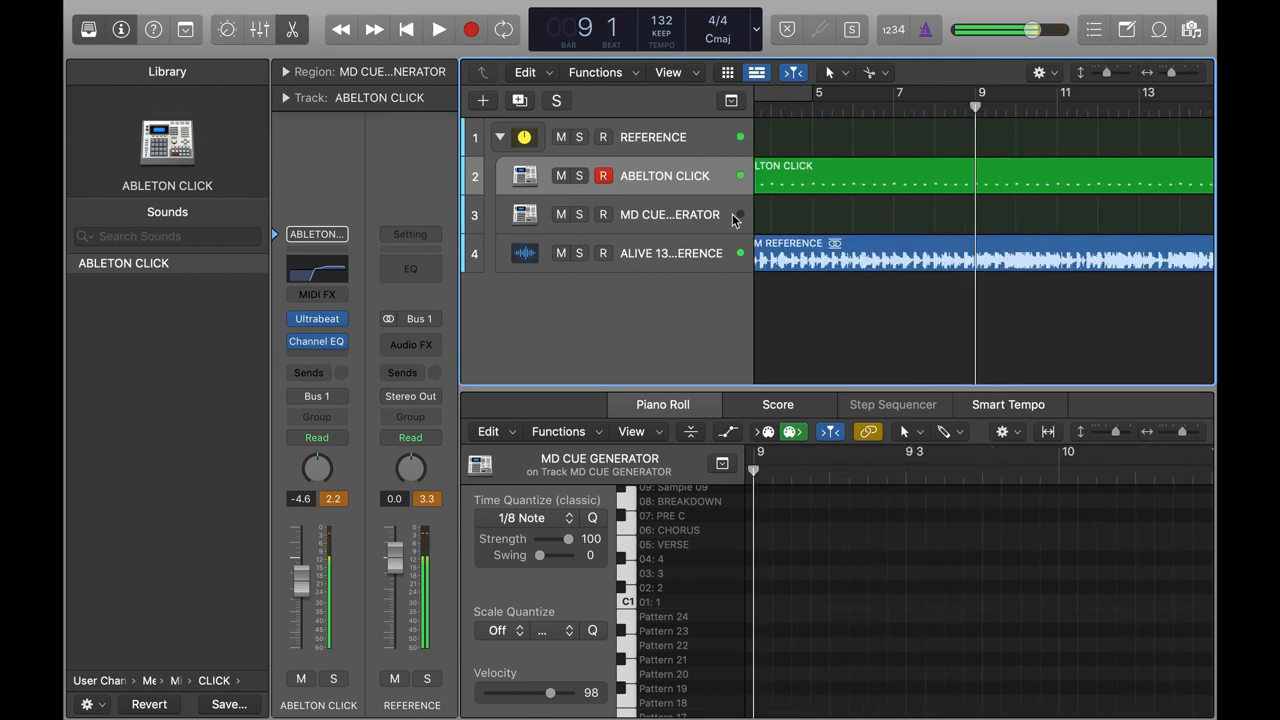
{"action": "left_click", "coordinate": [670, 214]}
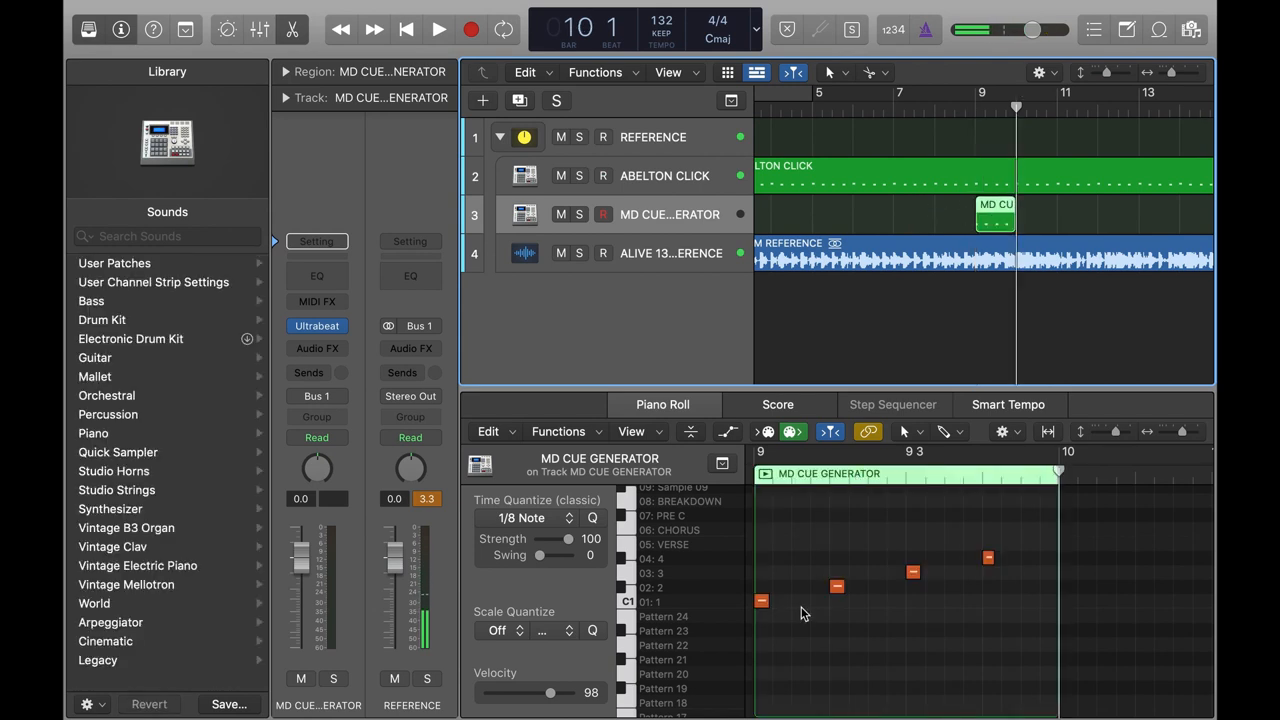
{"action": "left_click", "coordinate": [761, 586]}
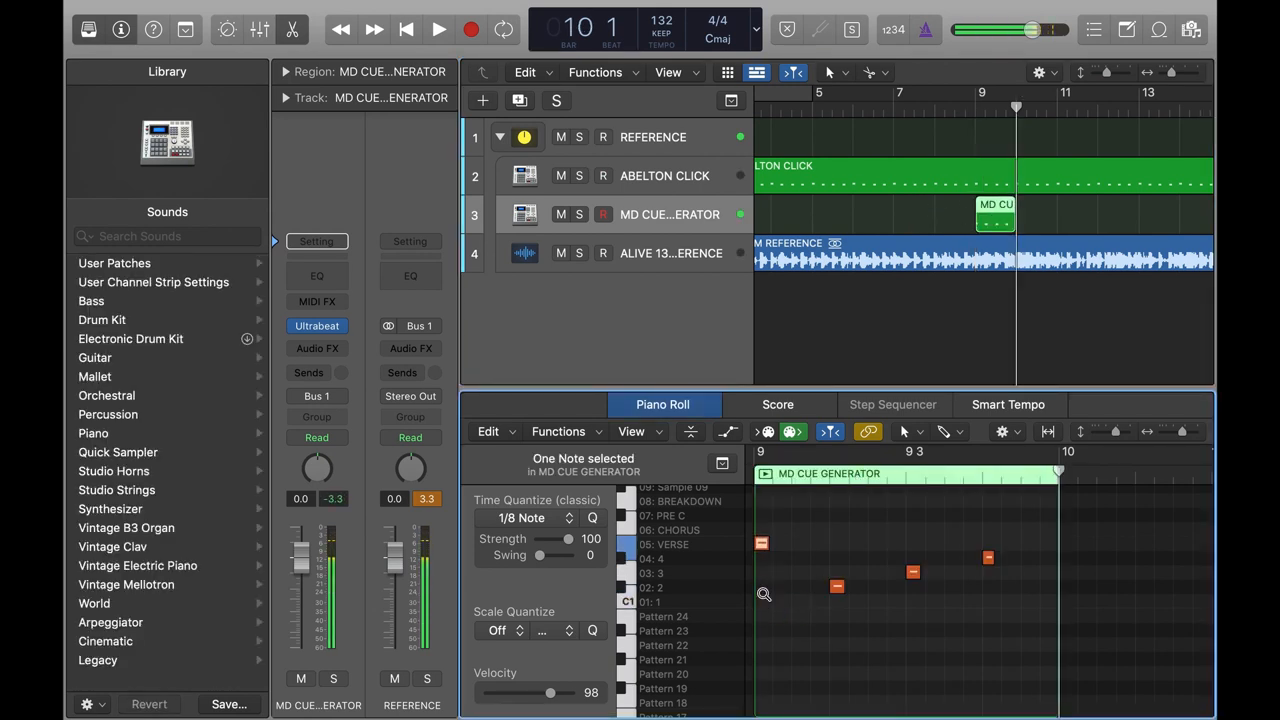
{"action": "left_click", "coordinate": [438, 29]}
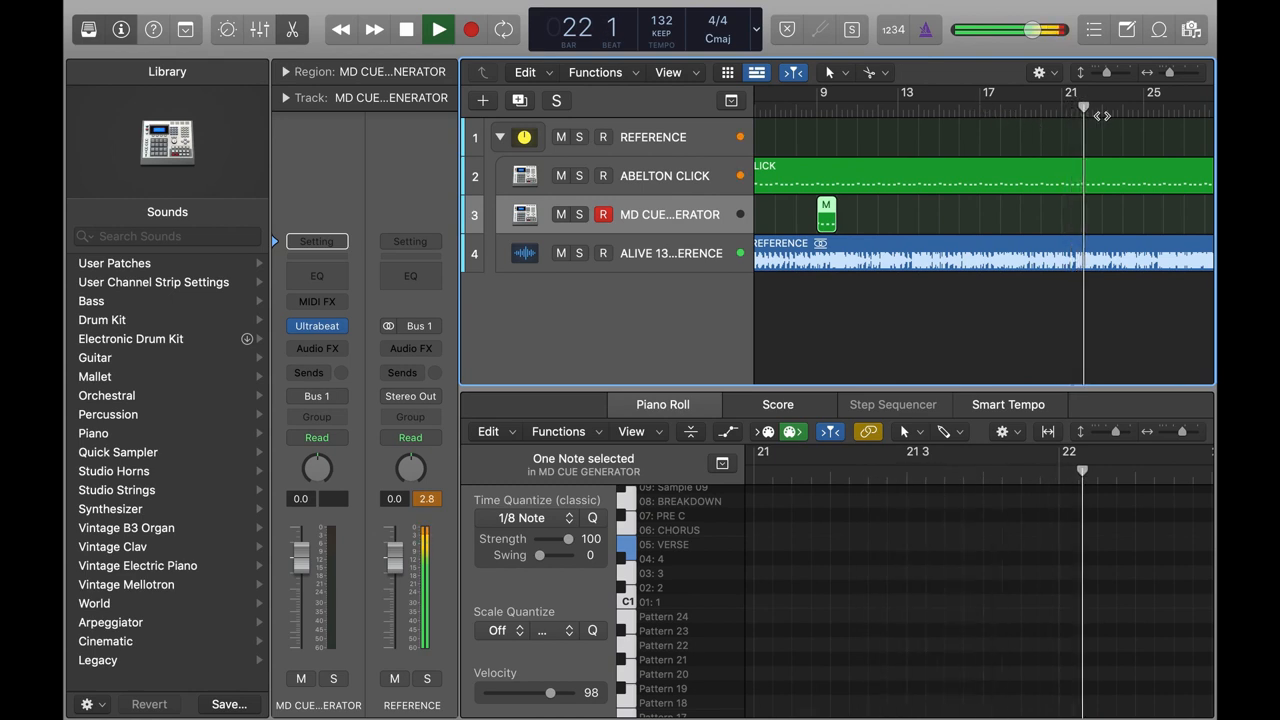
Step: Paste a PRE C cue region at bar 25, delete the beat-two count, and play it
{"action": "left_click", "coordinate": [406, 29]}
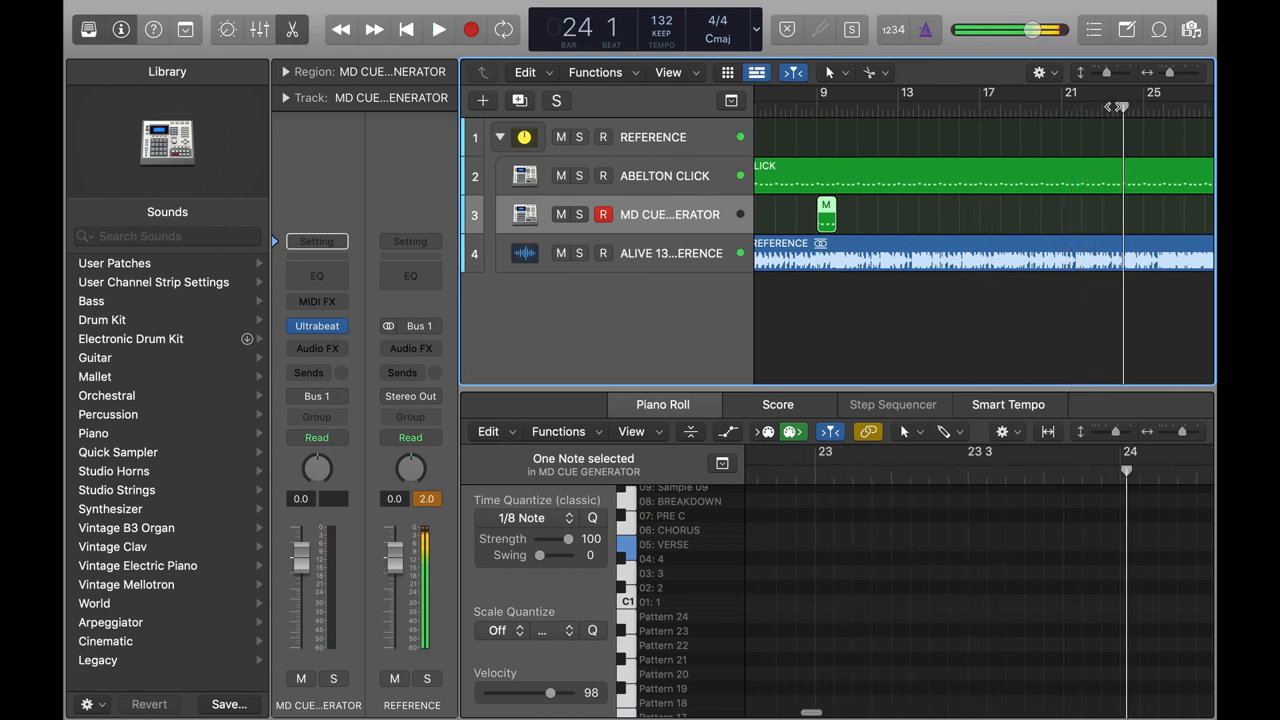
{"action": "left_click", "coordinate": [439, 29]}
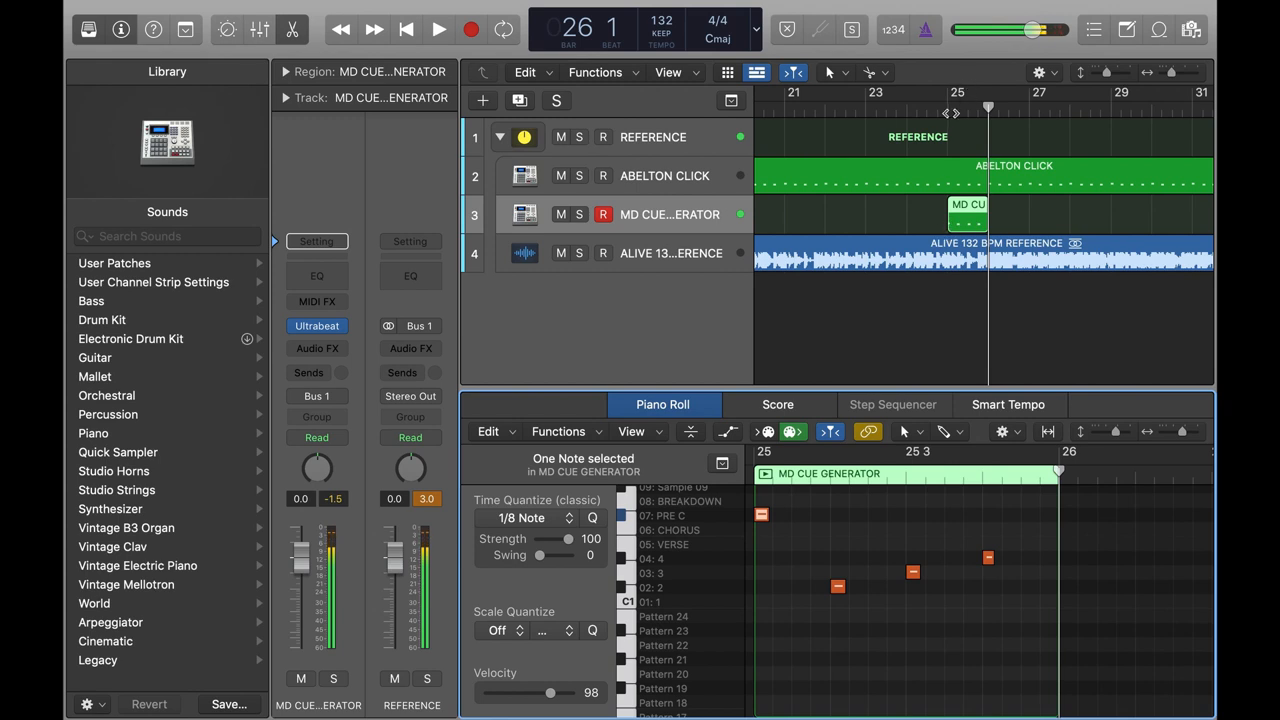
{"action": "left_click", "coordinate": [438, 29]}
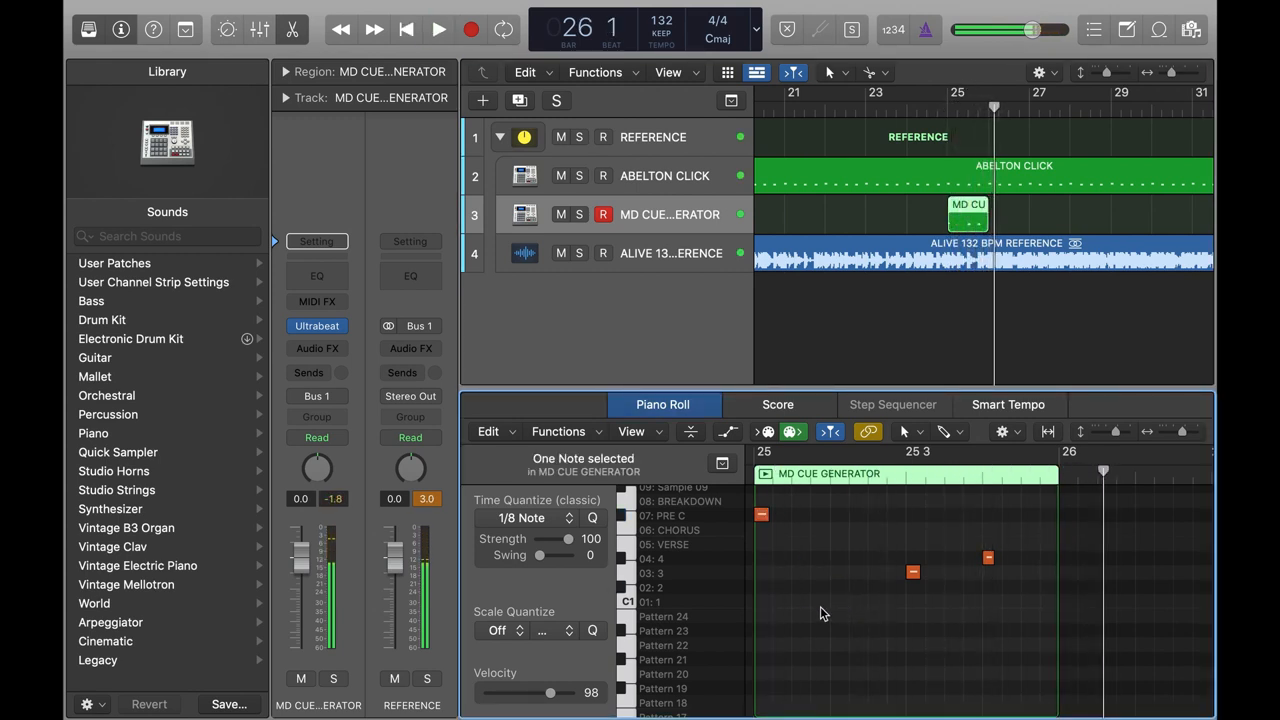
{"action": "left_click", "coordinate": [438, 29]}
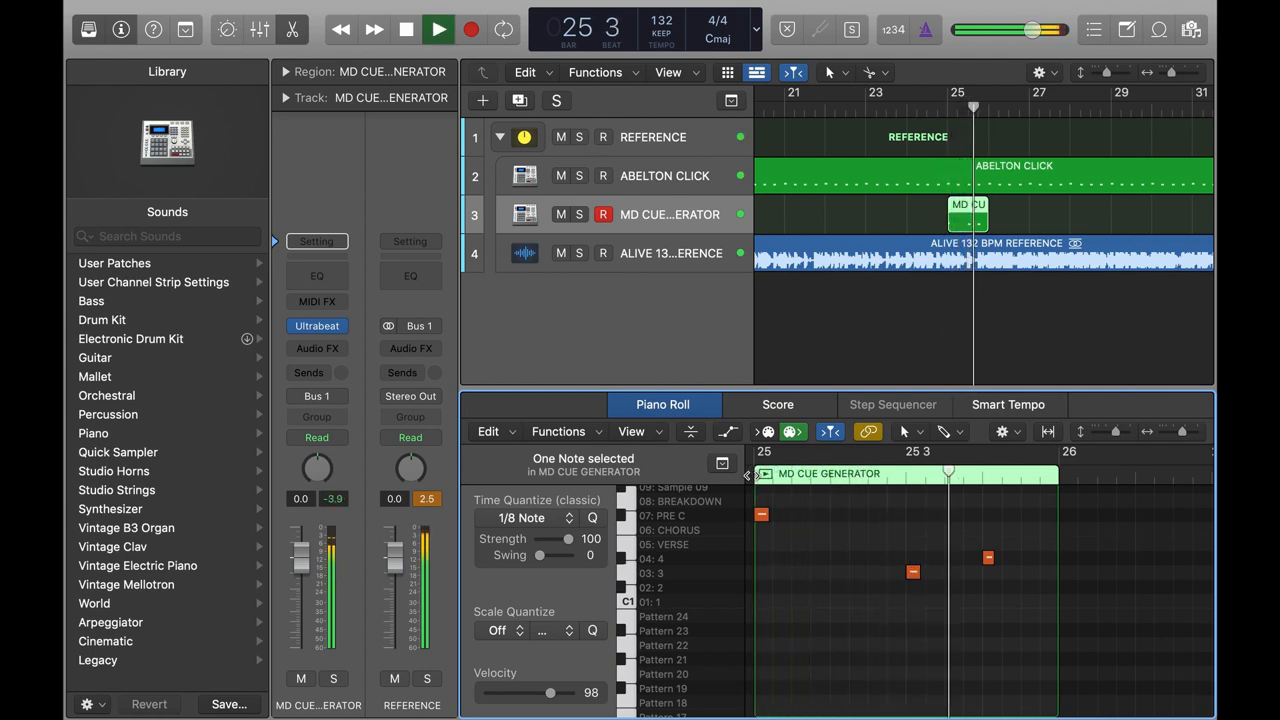
Step: Load a spoken English Female sample onto Ultrabeat voice 9 and view cue regions through the song
{"action": "left_click", "coordinate": [438, 29]}
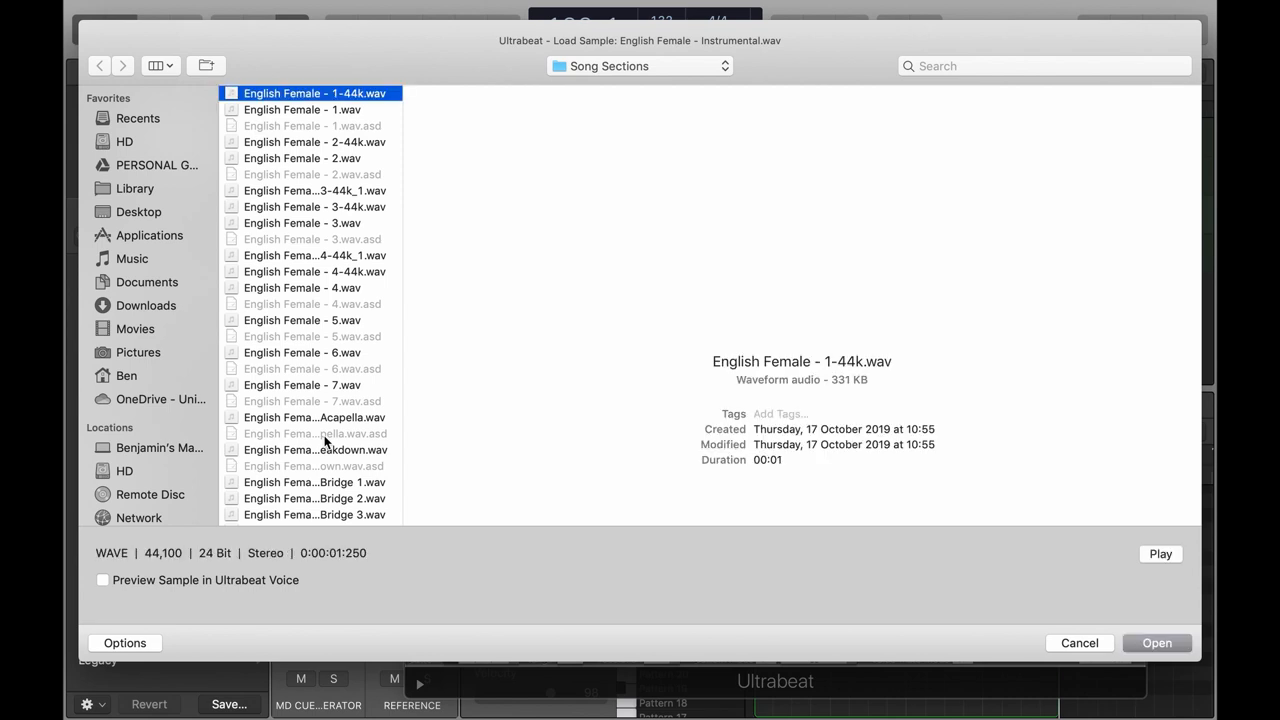
{"action": "left_click", "coordinate": [314, 517]}
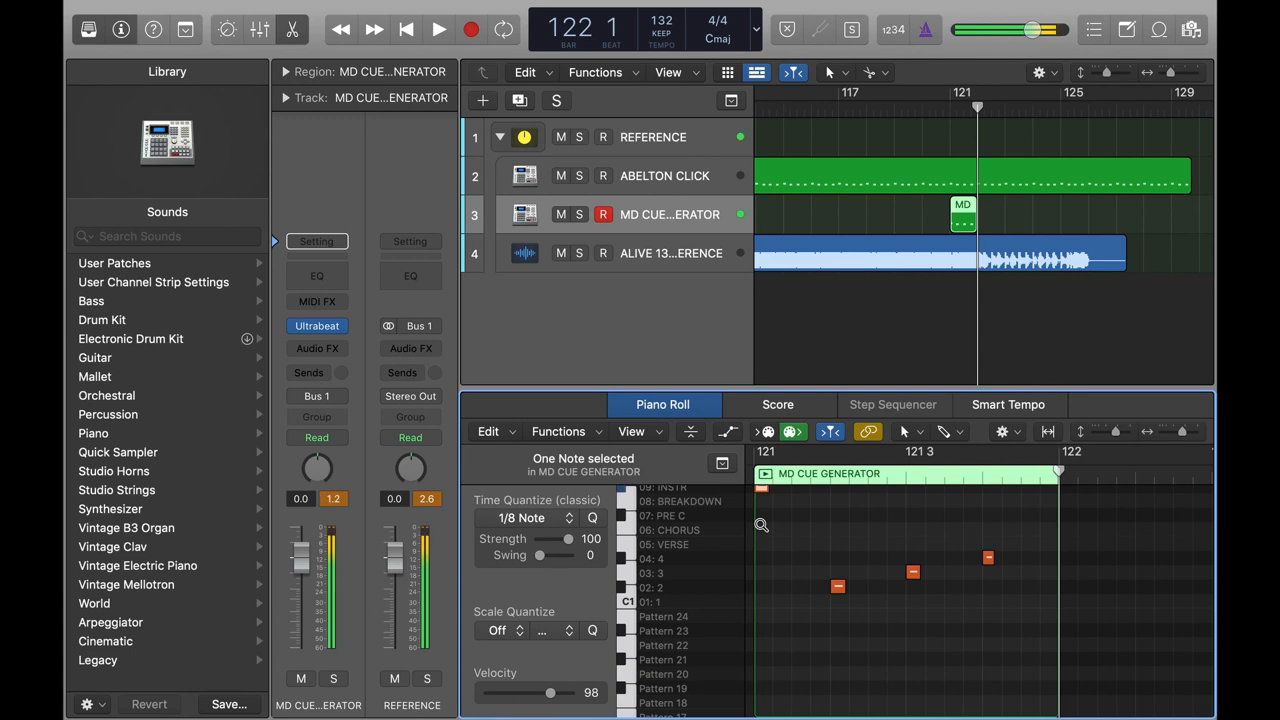
{"action": "left_click", "coordinate": [438, 29]}
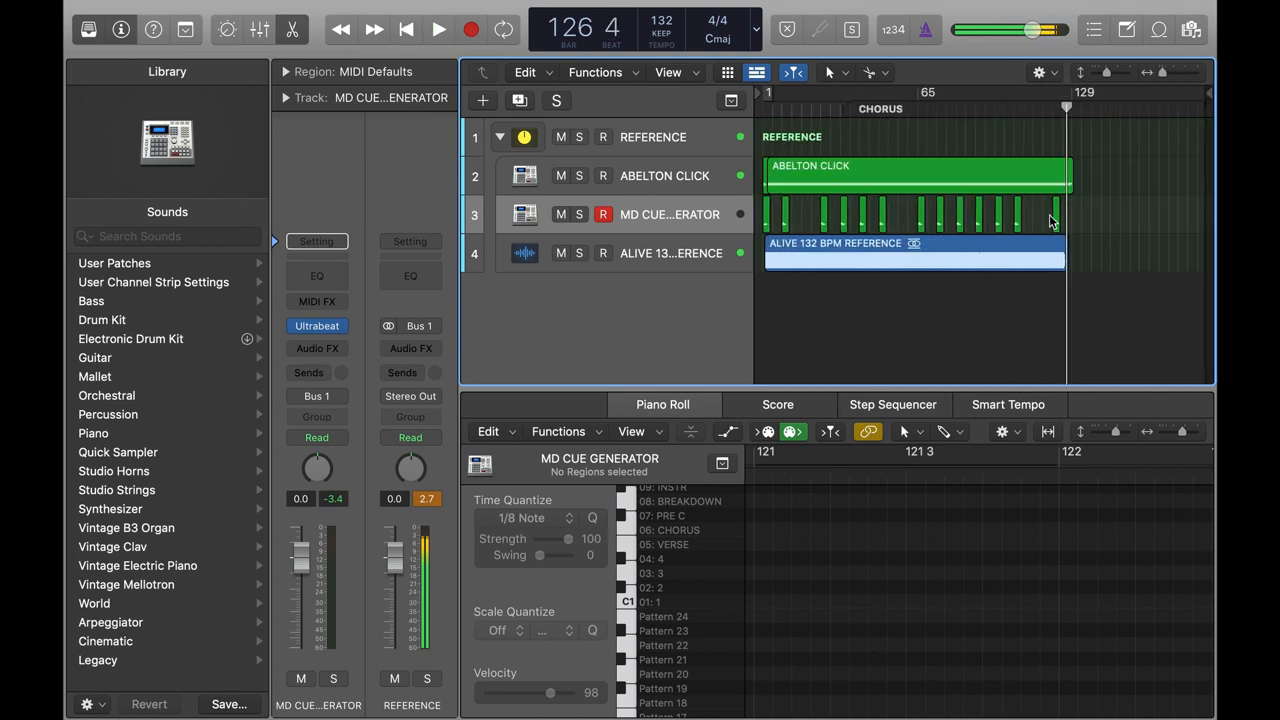
Step: Select all cue regions, Bounce in Place to MD CUE GENERATOR_bip, and mute the original
{"action": "left_click", "coordinate": [664, 175]}
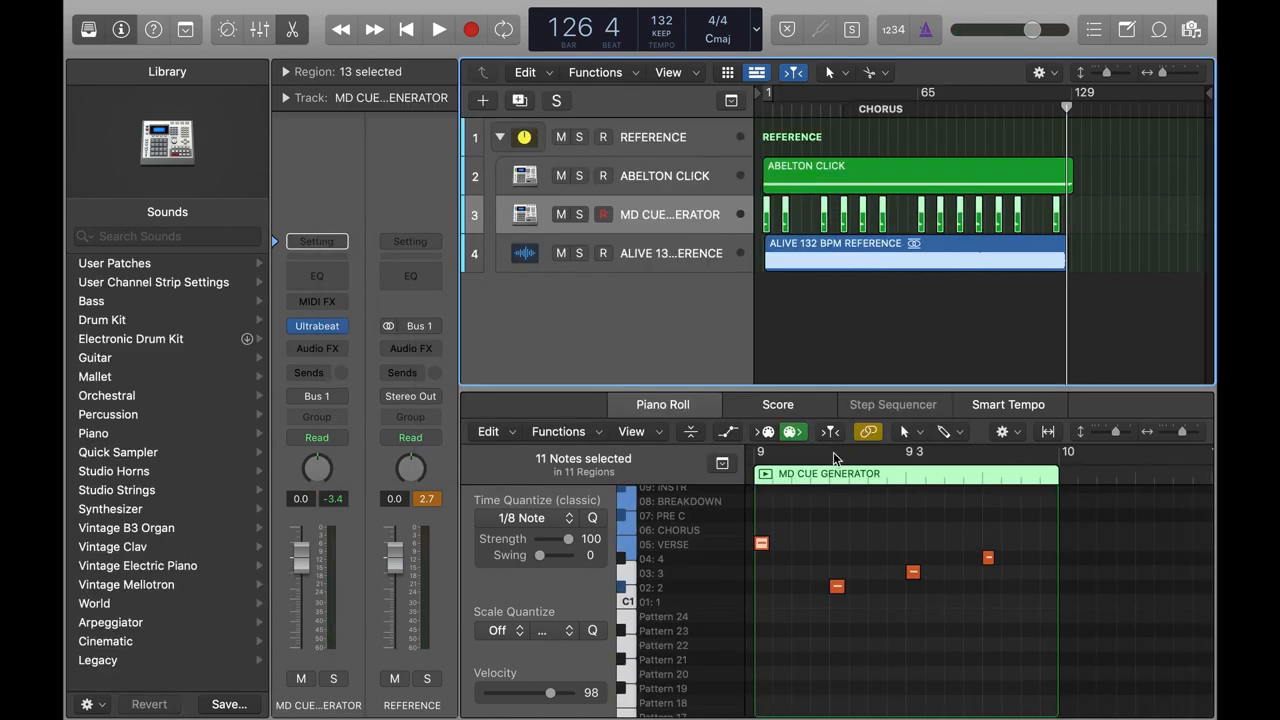
{"action": "left_click", "coordinate": [910, 214]}
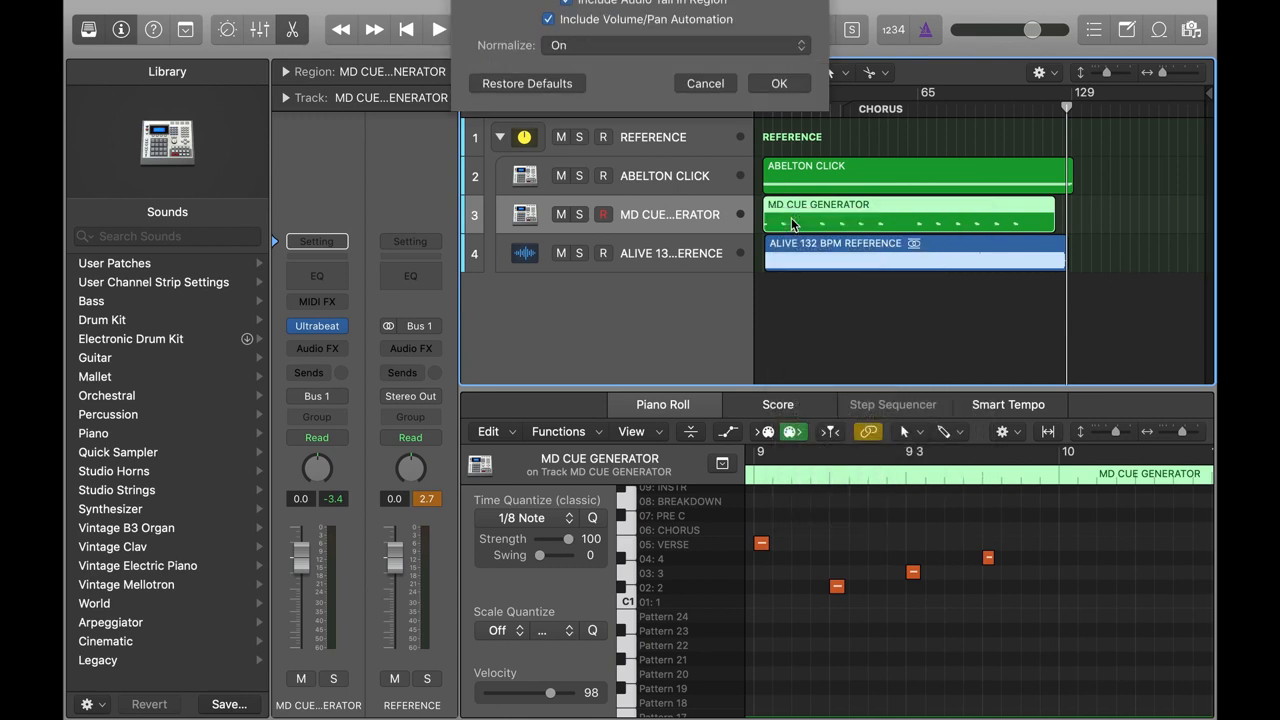
{"action": "left_click", "coordinate": [779, 83]}
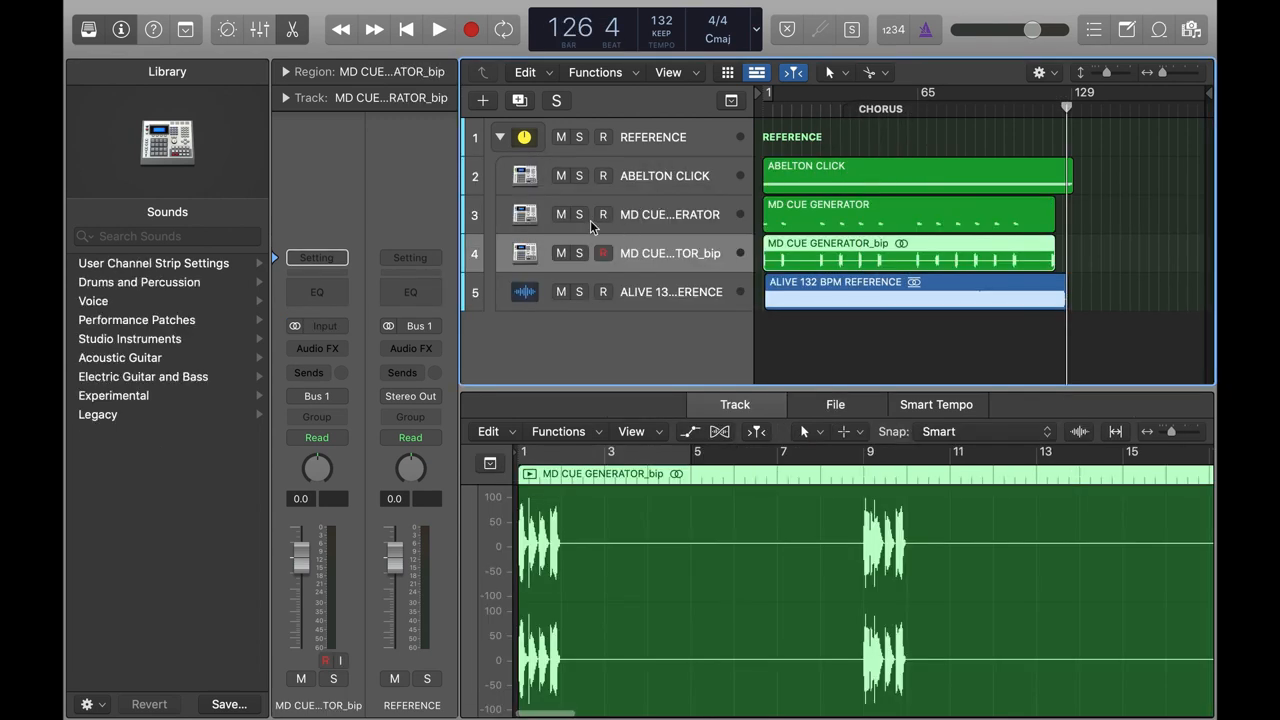
{"action": "left_click", "coordinate": [439, 29]}
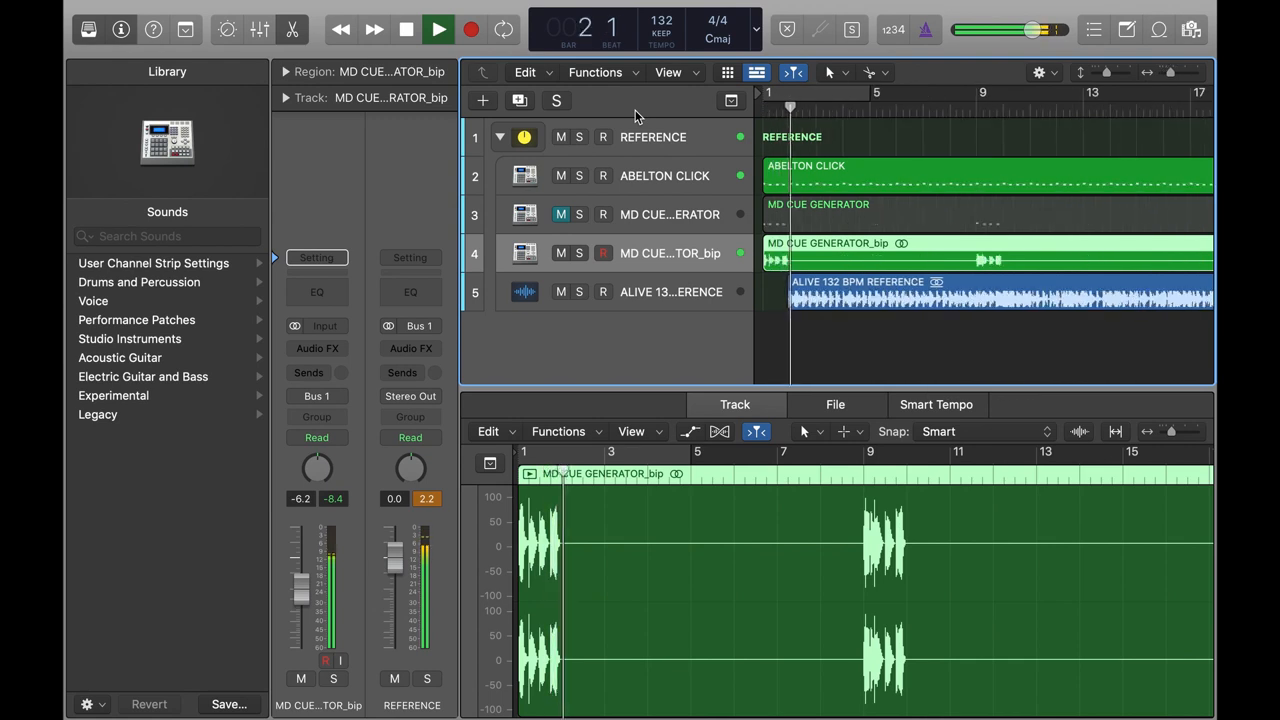